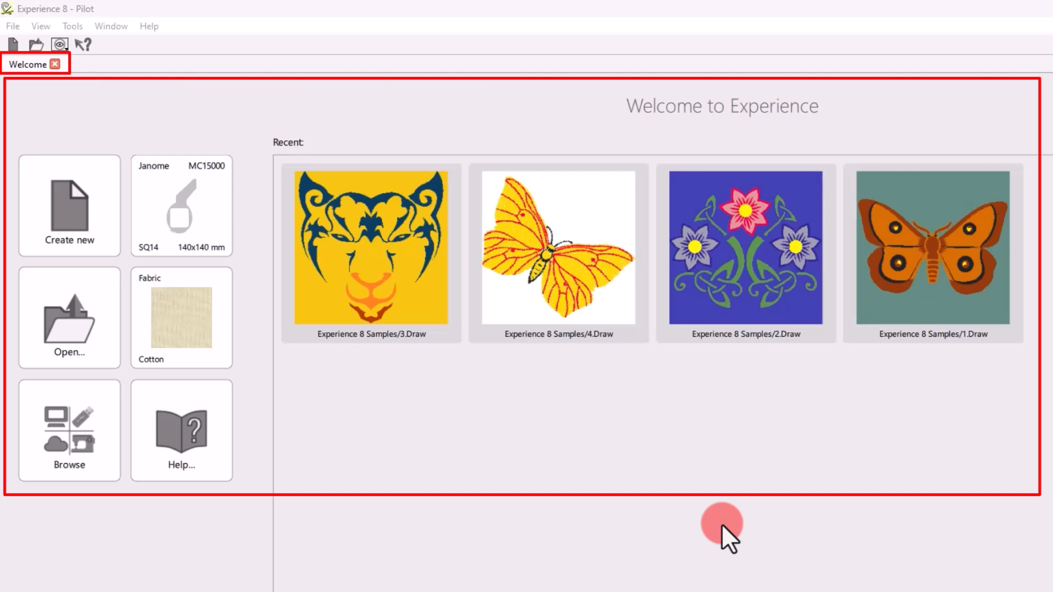
pyautogui.moveTo(632, 487)
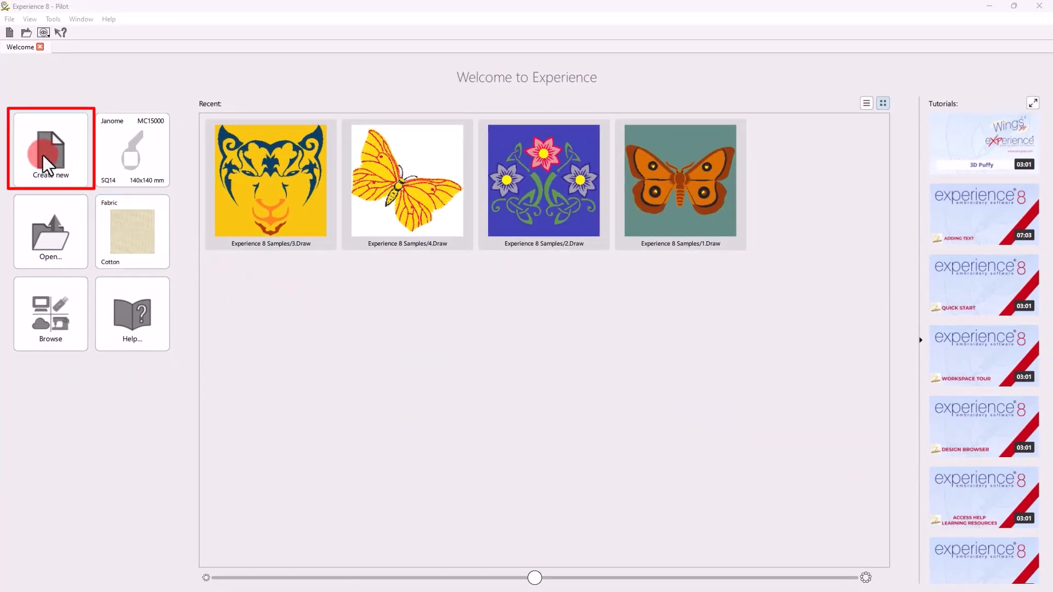
# - Start a new blank design (New 1) from the Welcome page
pyautogui.click(49, 148)
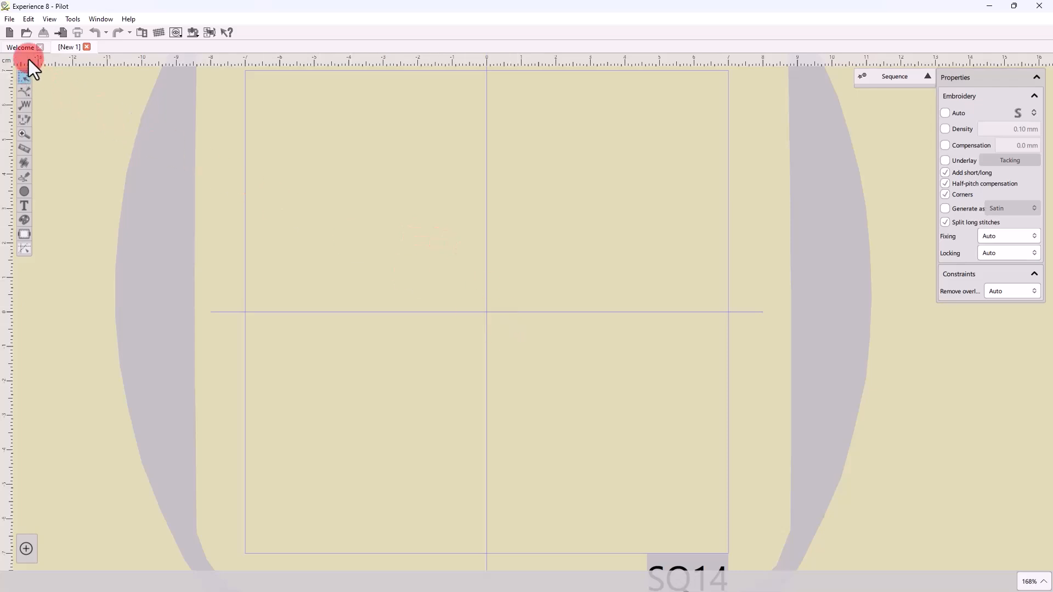
# - Open the workspace maracas design from the Welcome page, then view the blank New 1 design
pyautogui.click(20, 47)
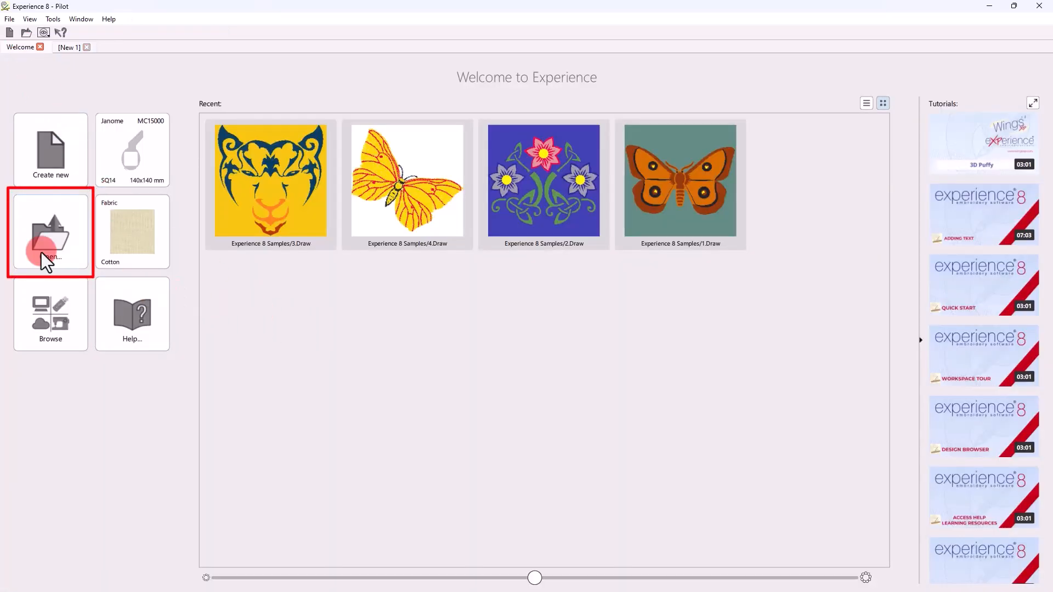
pyautogui.click(51, 231)
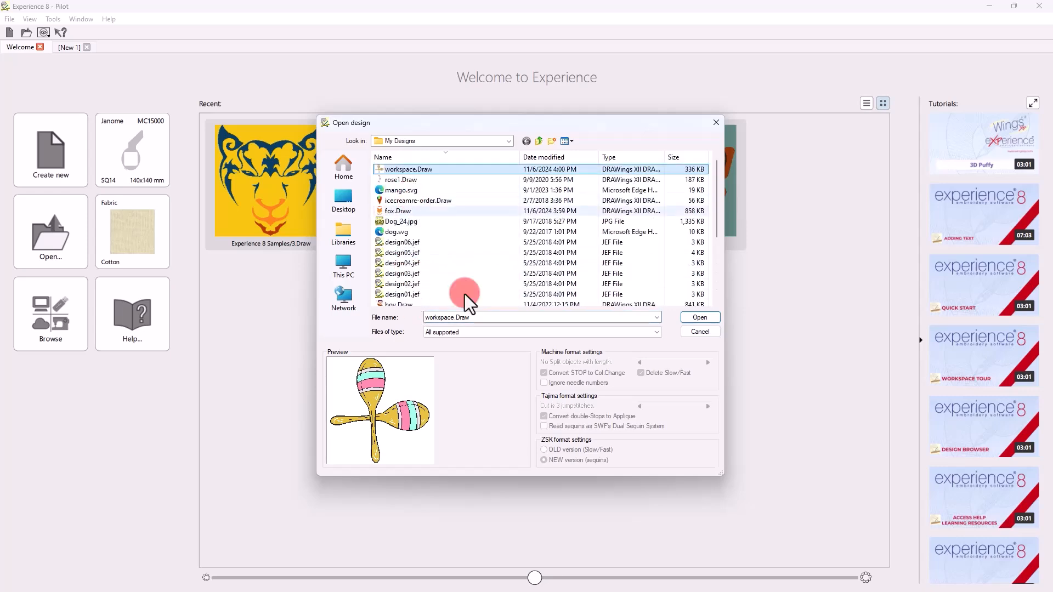
pyautogui.click(699, 317)
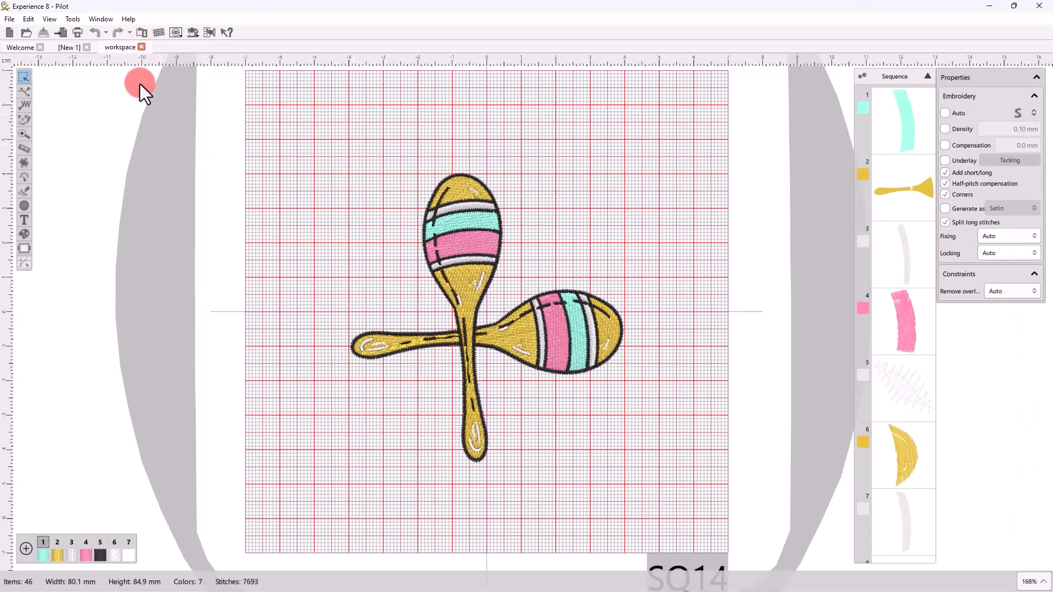
pyautogui.click(68, 47)
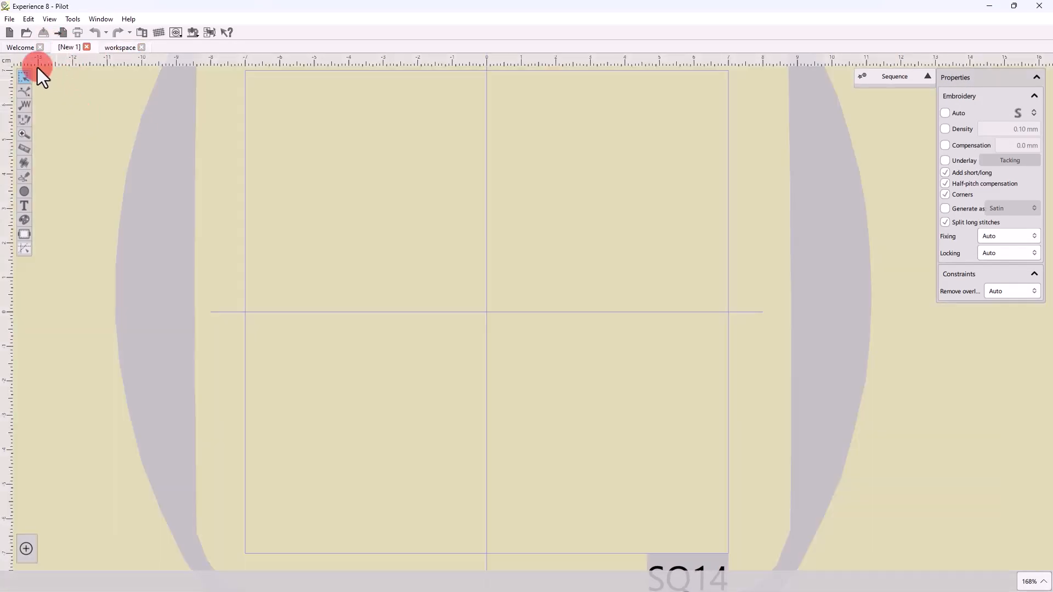
# - Open the Animal (3).vp3 dog design via the Welcome page's Open dialog
pyautogui.click(19, 48)
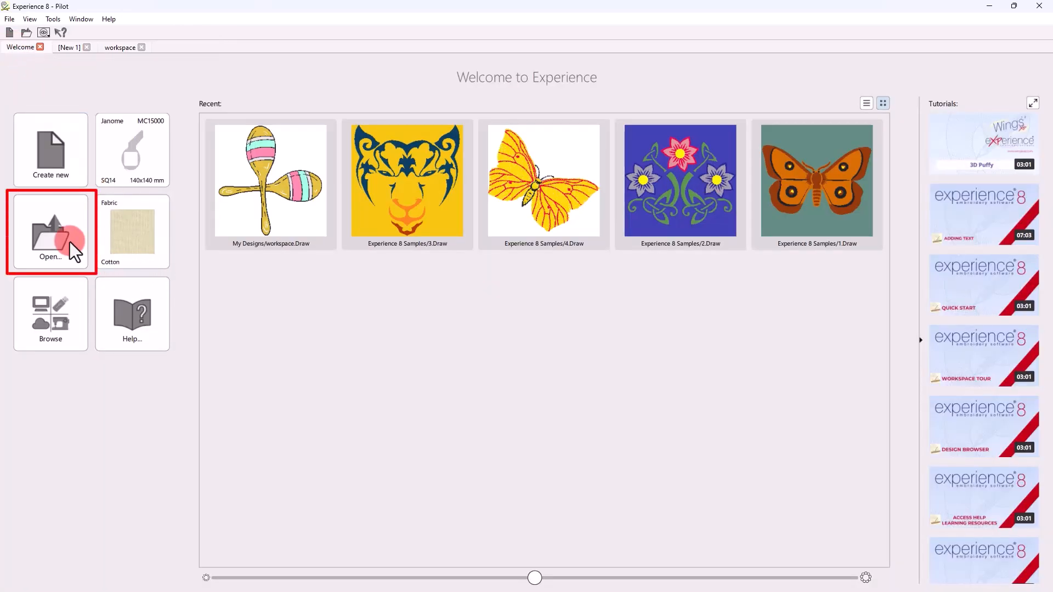
pyautogui.click(51, 232)
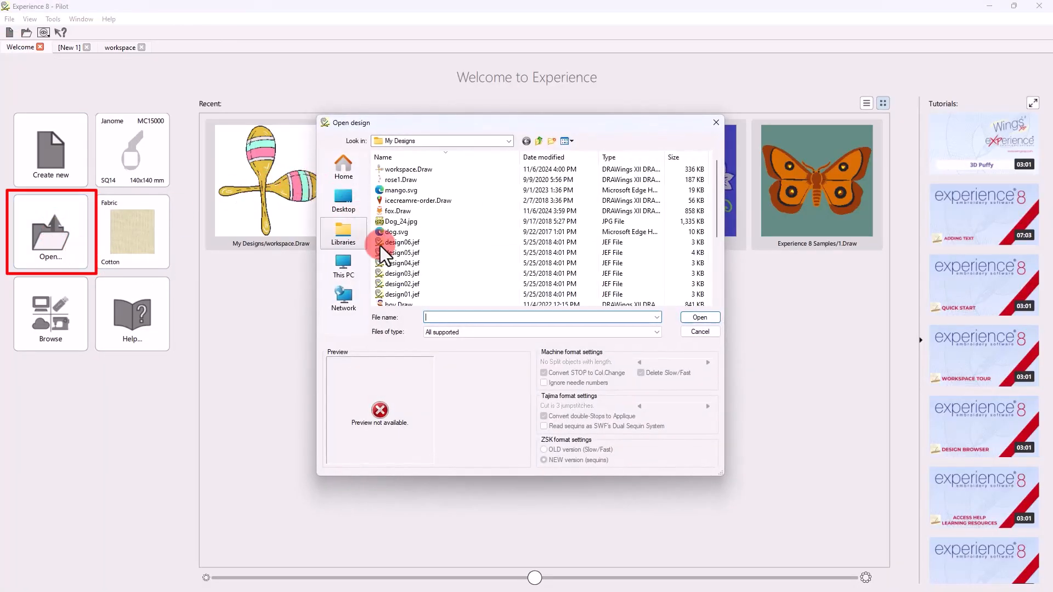
pyautogui.click(401, 273)
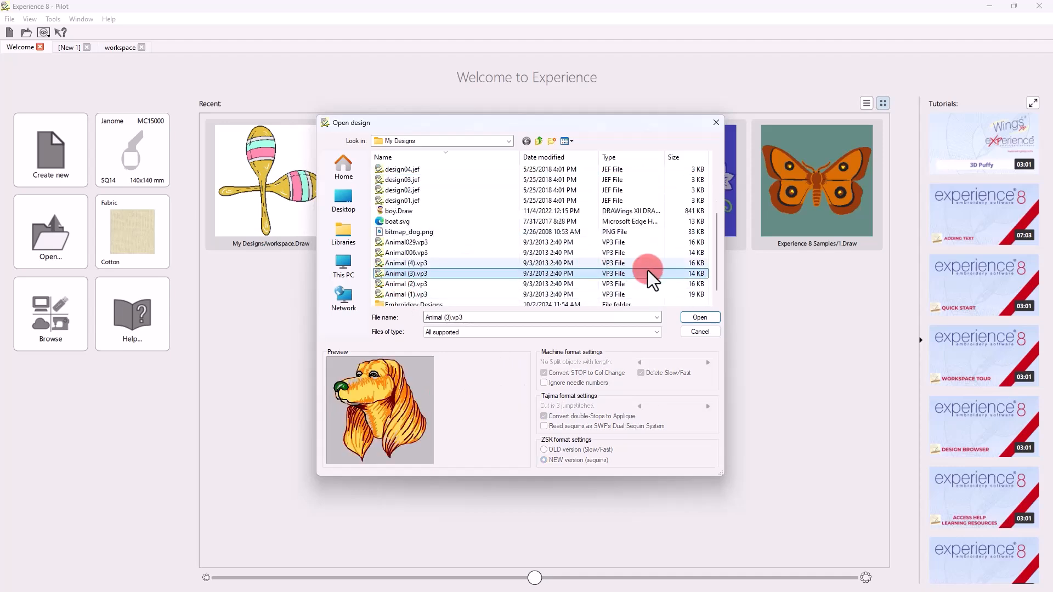
pyautogui.click(699, 317)
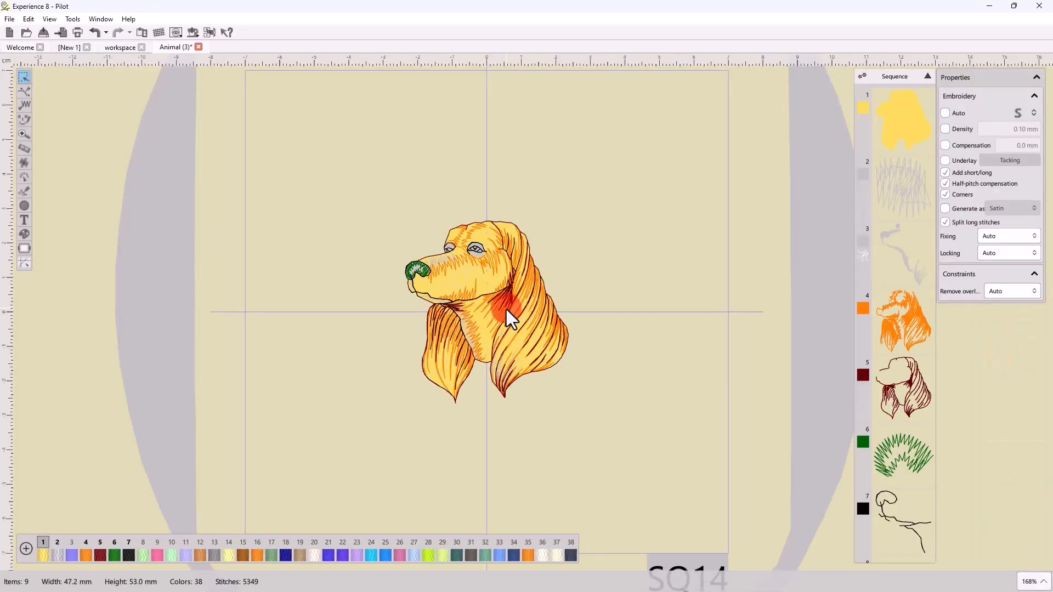
# - Open the mango.svg artwork and return to the Welcome page
pyautogui.click(20, 47)
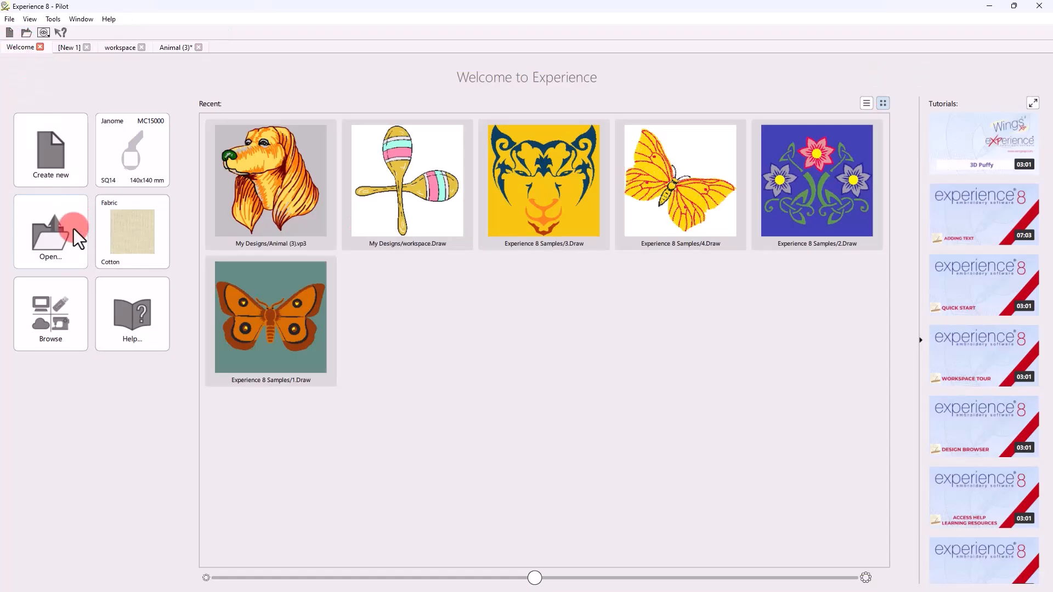
pyautogui.click(49, 232)
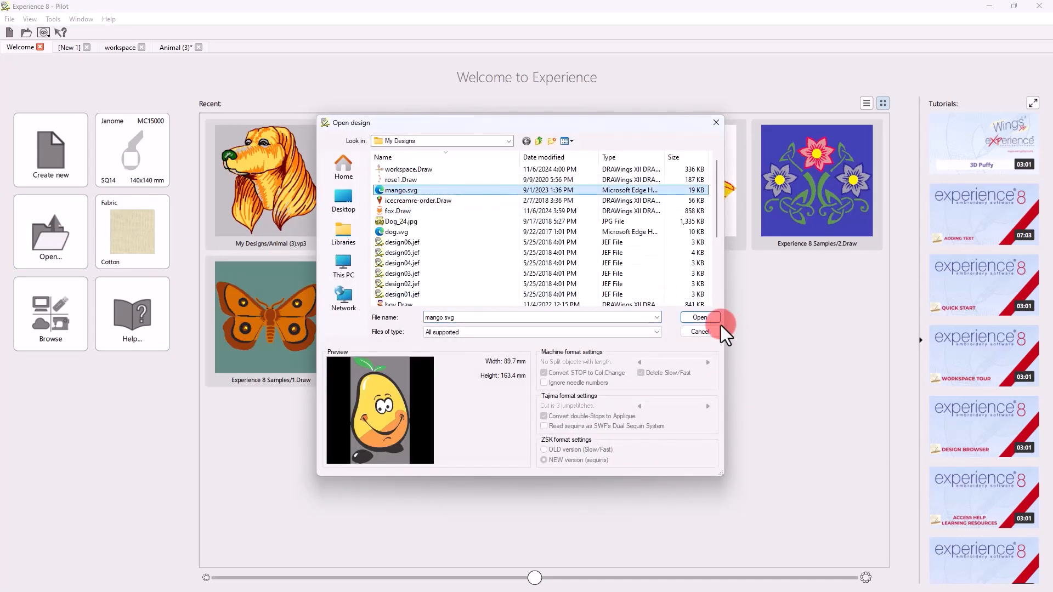
pyautogui.click(698, 317)
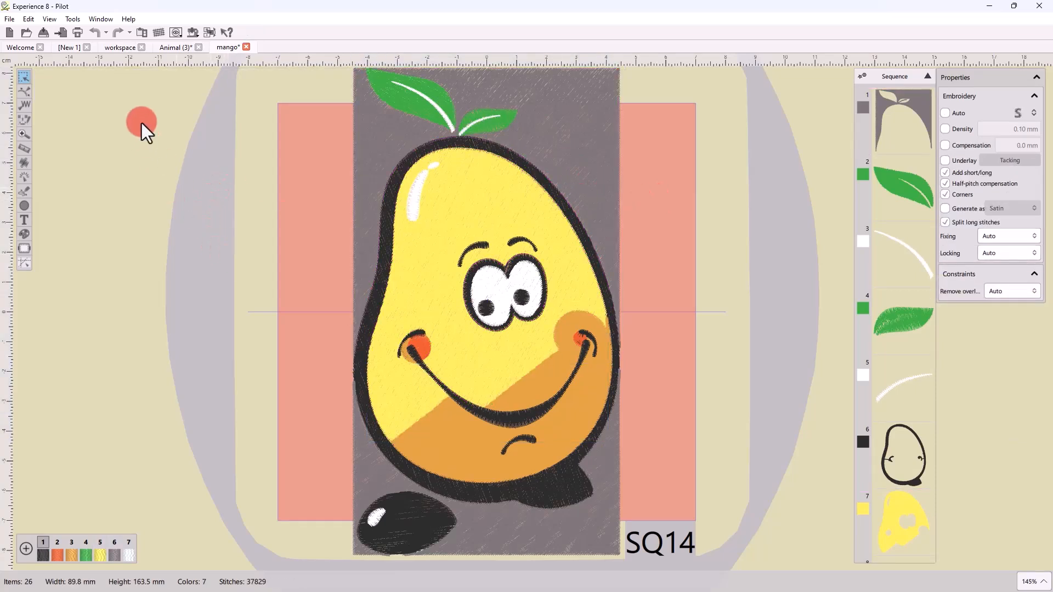
pyautogui.click(19, 47)
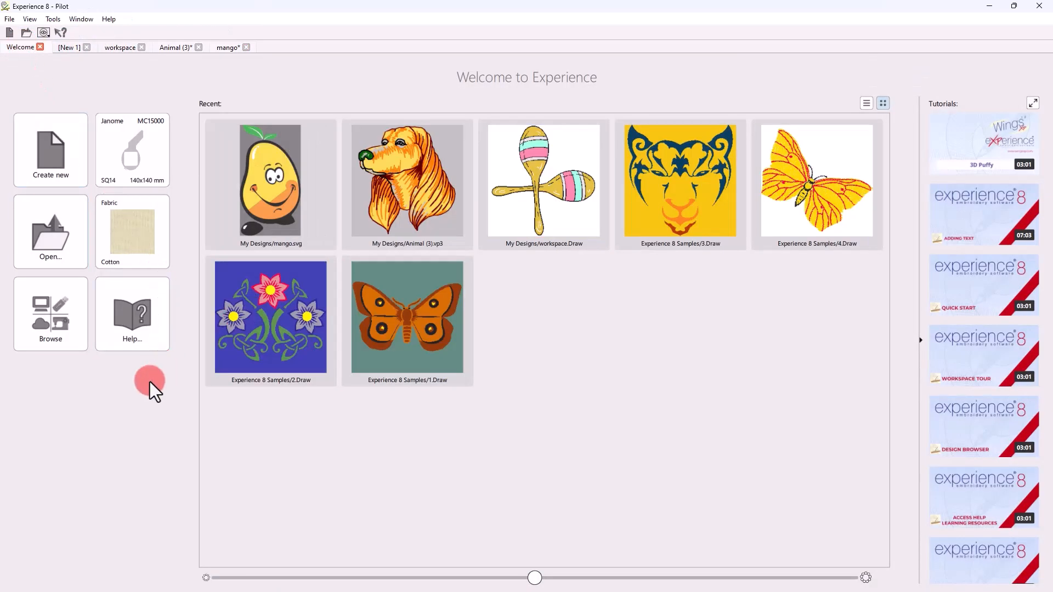
# - Browse My Designs in the design browser, preview and open the Animal029 teddy design
pyautogui.click(51, 314)
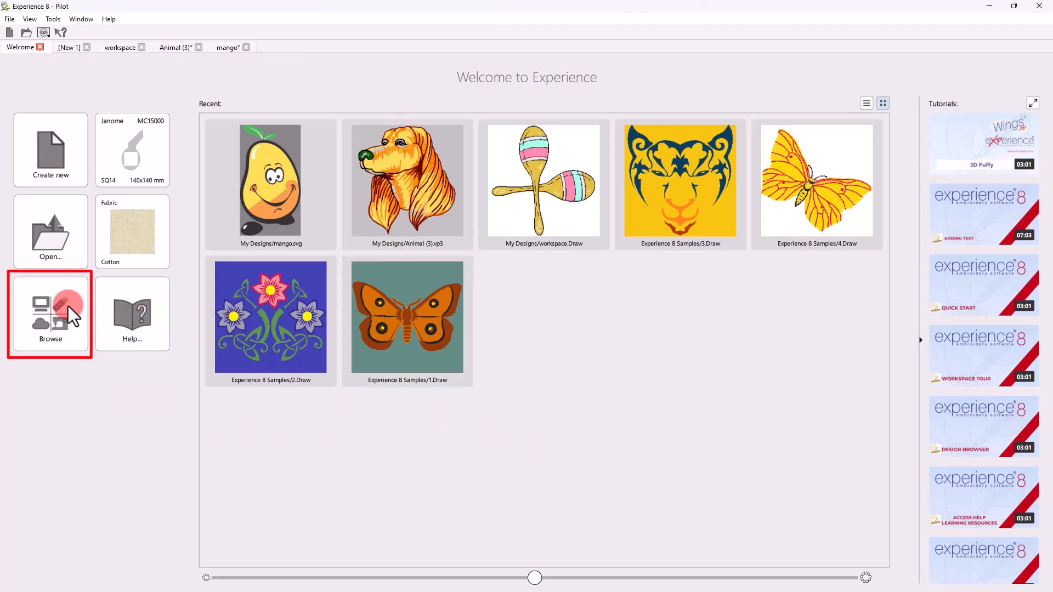
pyautogui.click(49, 313)
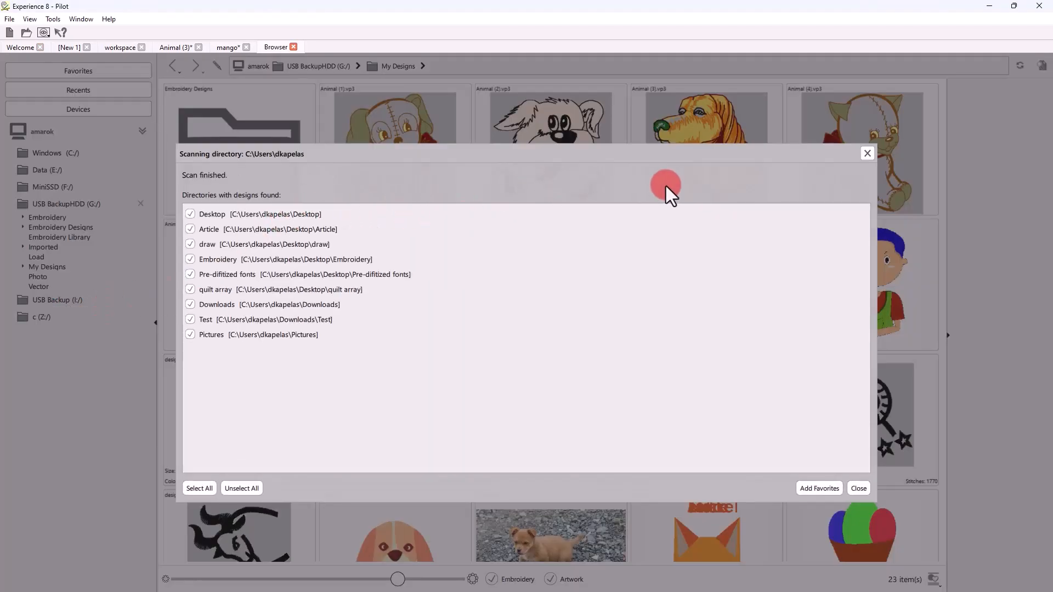
pyautogui.click(857, 488)
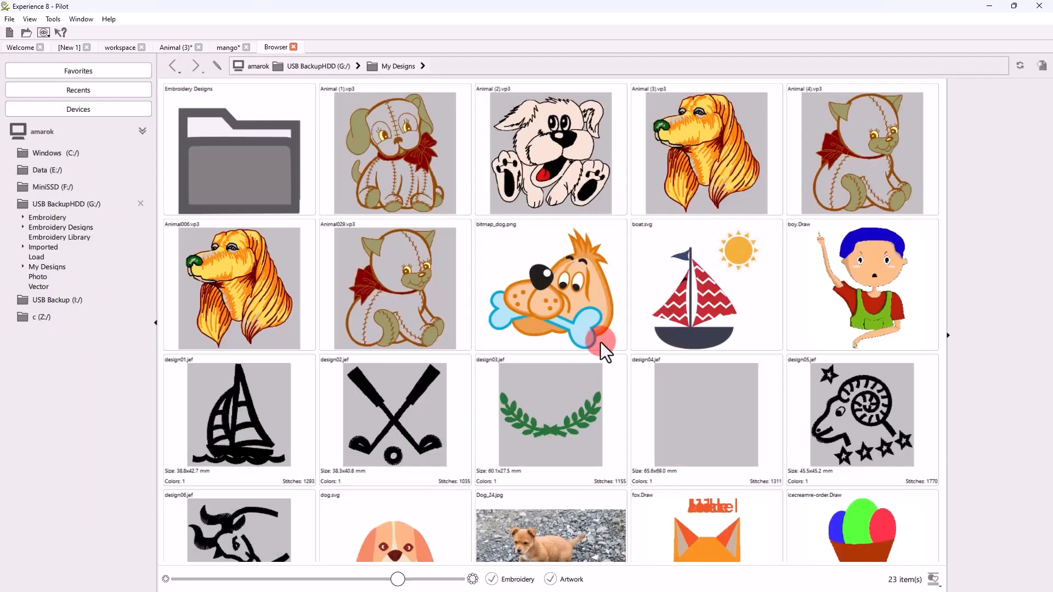
pyautogui.click(394, 284)
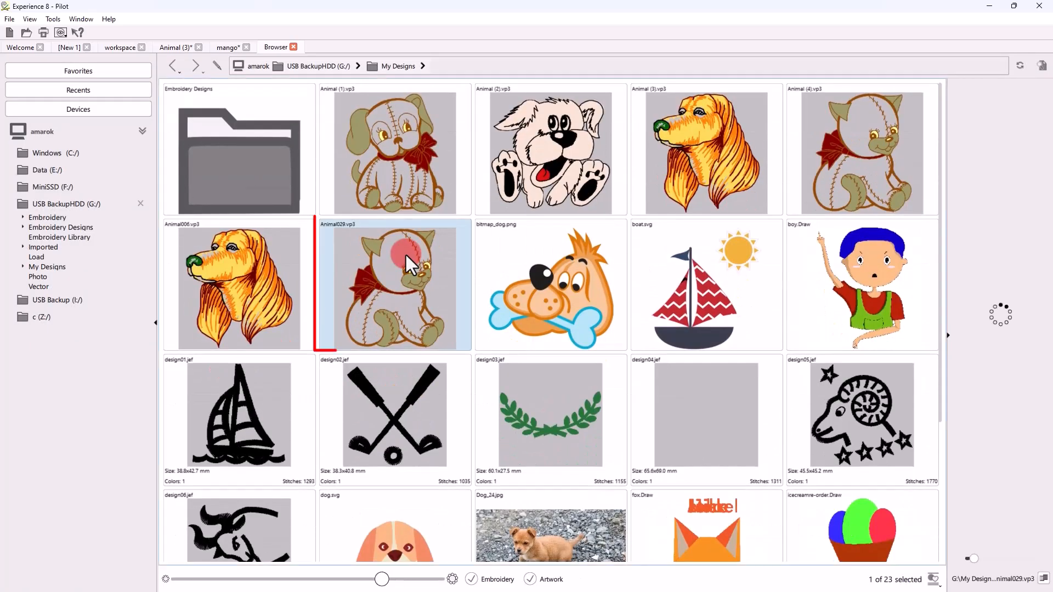
pyautogui.click(393, 286)
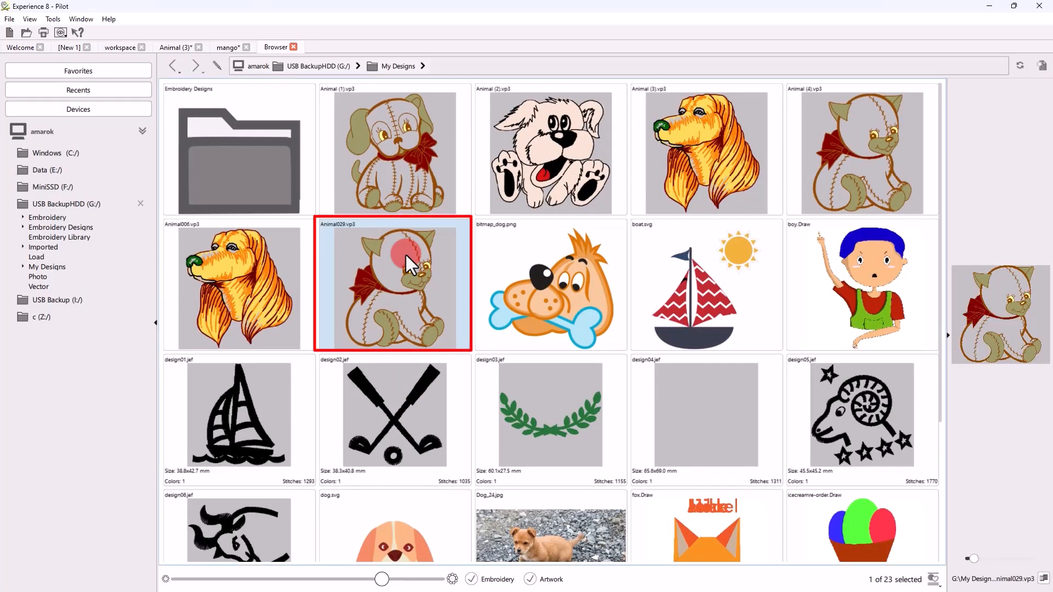
pyautogui.doubleClick(392, 282)
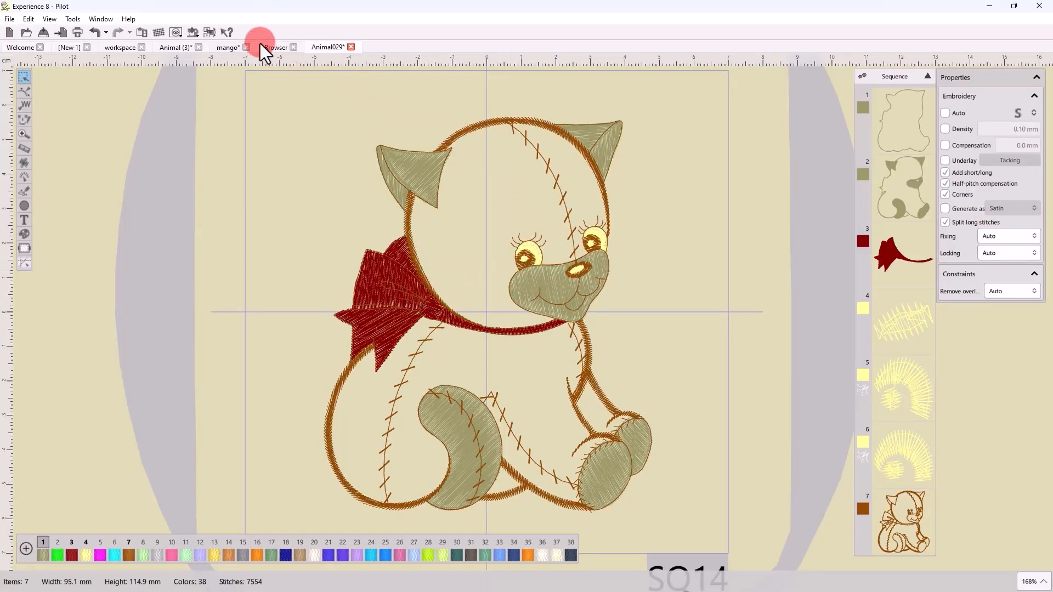
# - Open the Animal (1) design from the browser
pyautogui.click(275, 47)
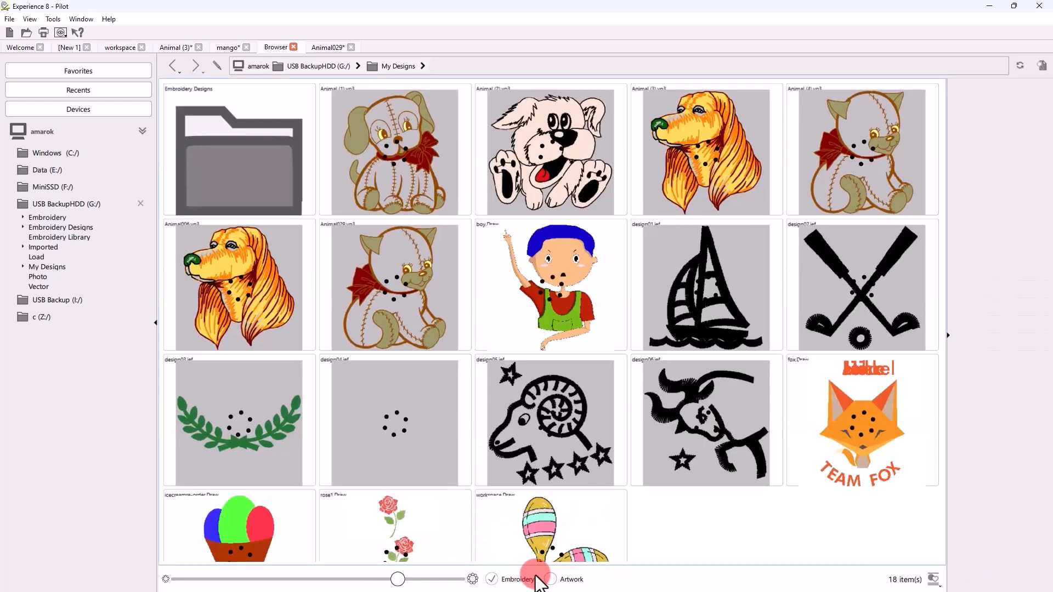
pyautogui.scroll(-3)
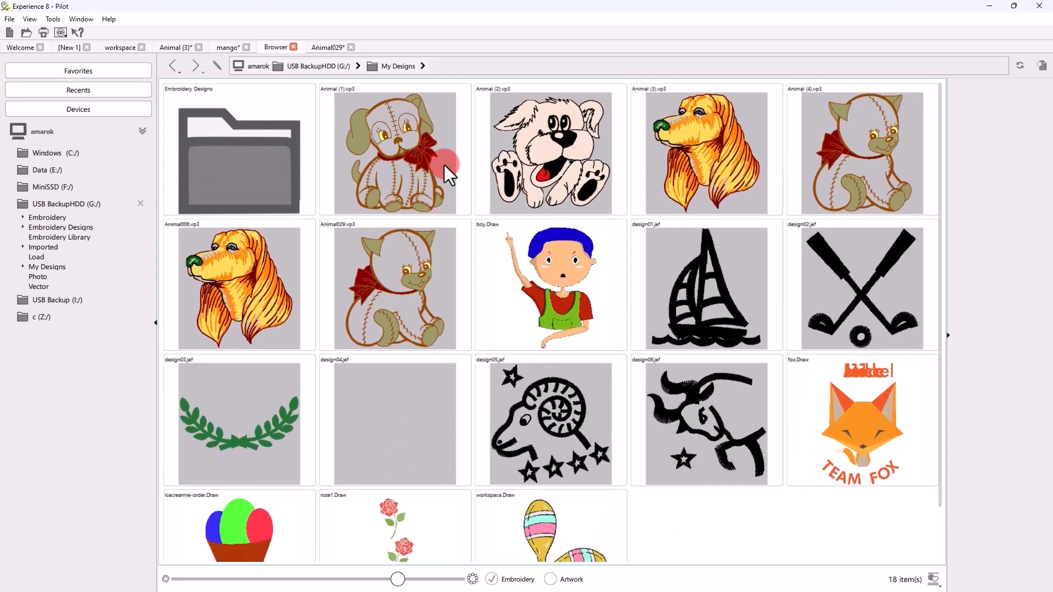
pyautogui.doubleClick(393, 149)
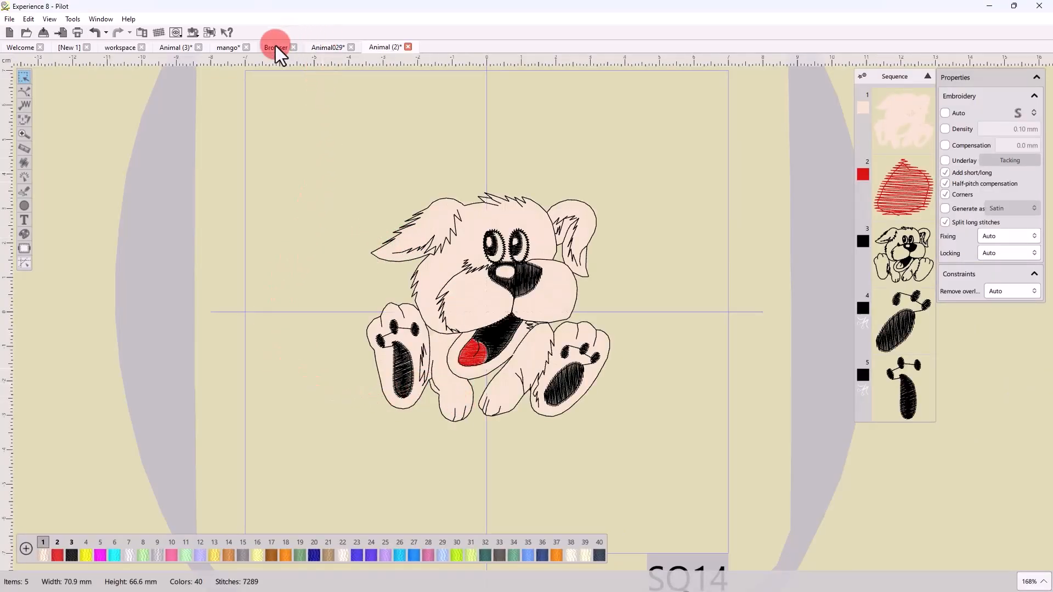
# - Start loading the Dog_24.jpg photo from the browser, then cancel the Load Image dialog
pyautogui.click(276, 47)
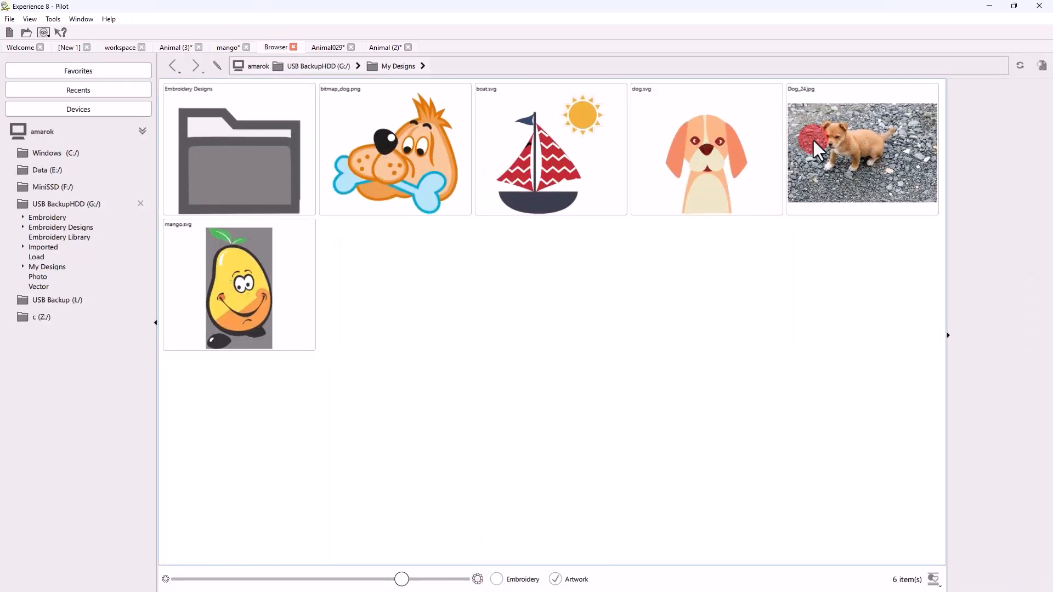
pyautogui.doubleClick(862, 151)
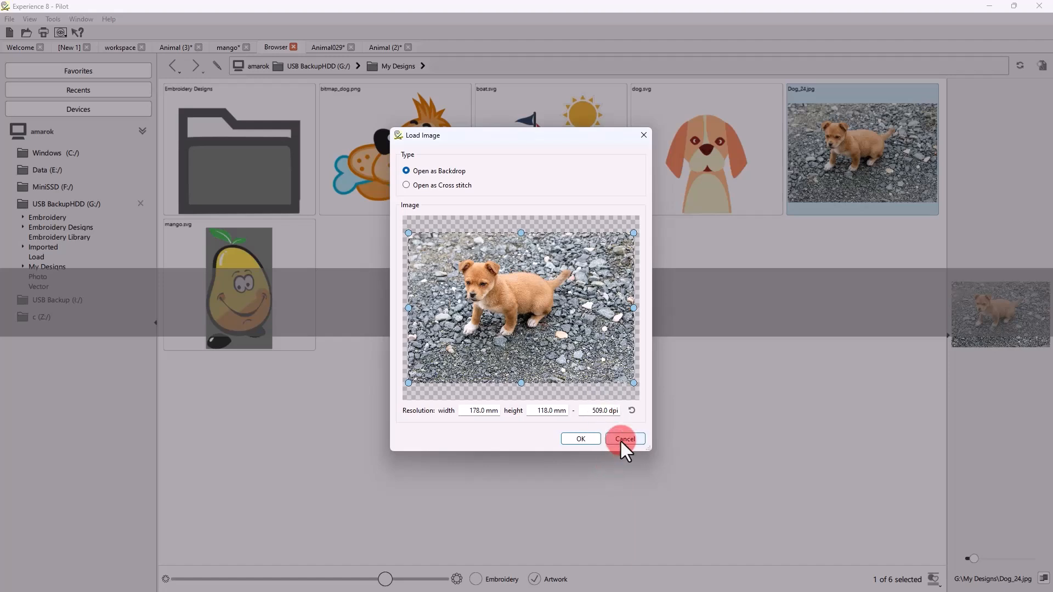
pyautogui.click(624, 438)
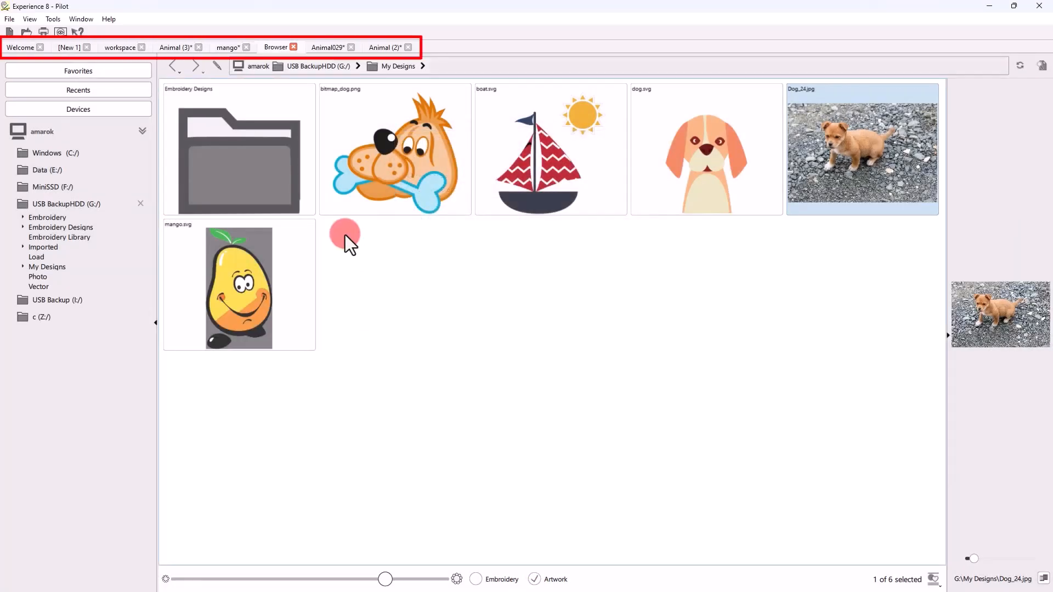
pyautogui.moveTo(343, 225)
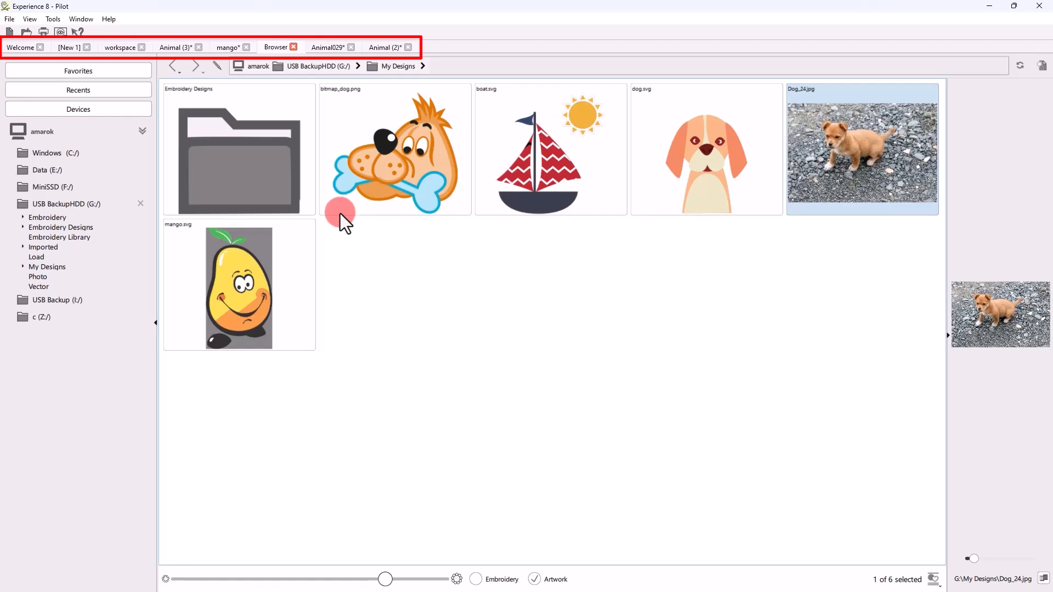
# - View the golden dog design, return to Welcome and resize the recent-design thumbnails down and back up
pyautogui.click(384, 47)
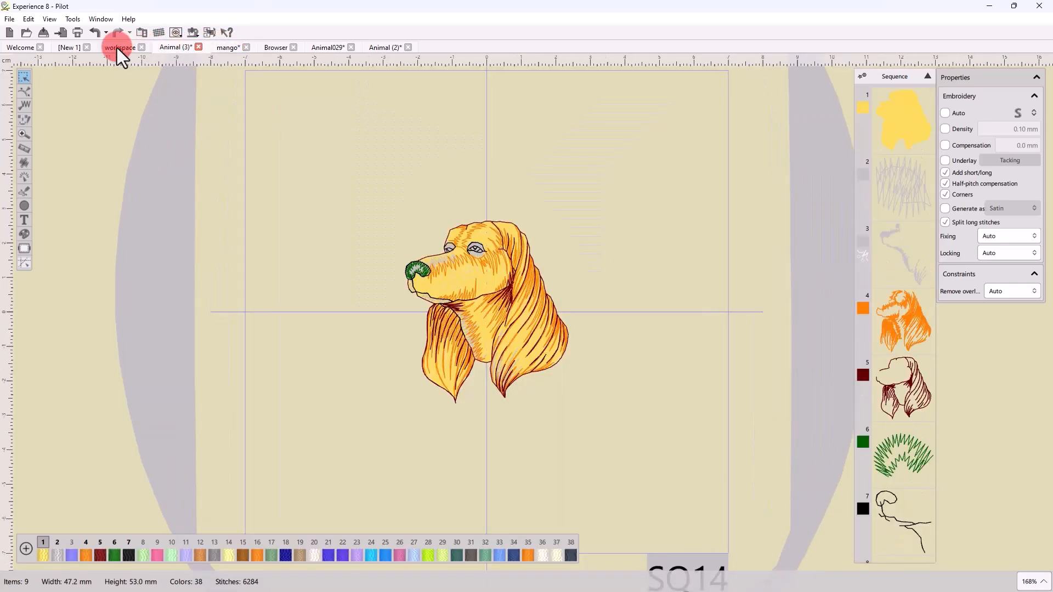
pyautogui.click(19, 47)
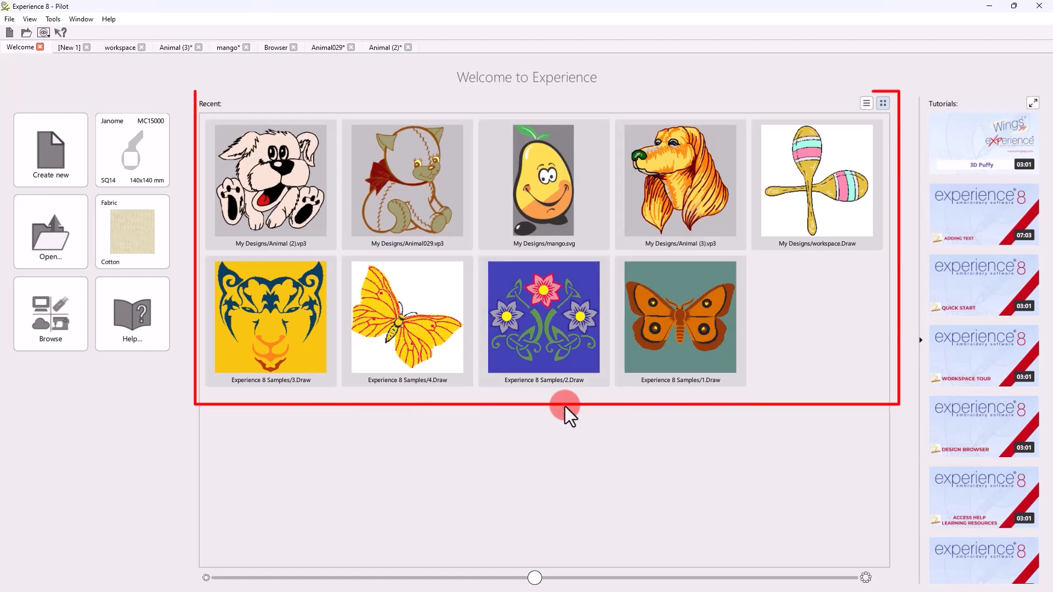
pyautogui.moveTo(691, 181)
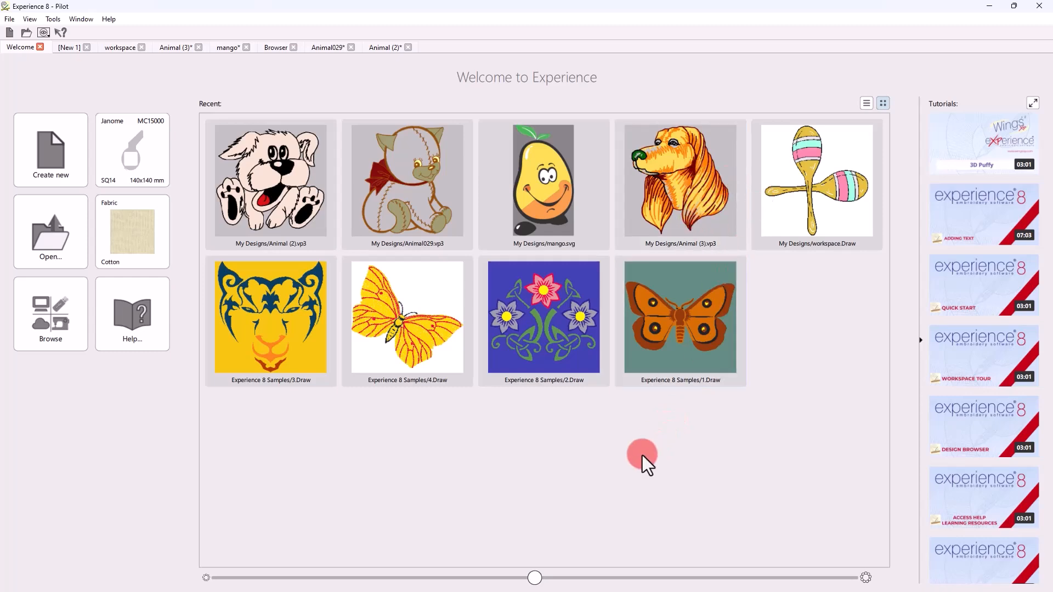
pyautogui.moveTo(534, 578); pyautogui.dragTo(440, 578)
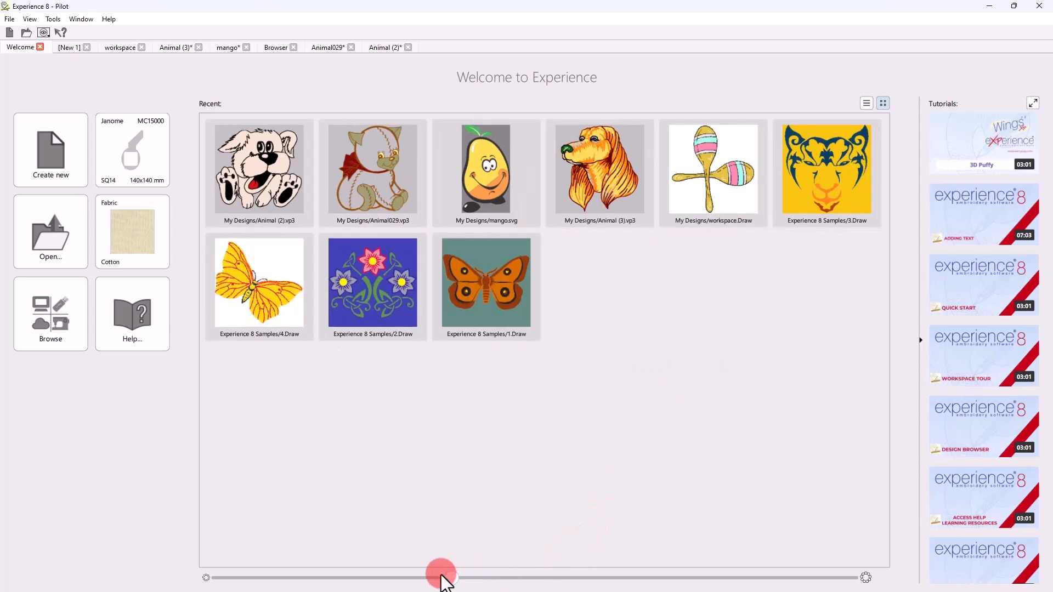
pyautogui.moveTo(440, 575); pyautogui.dragTo(536, 576)
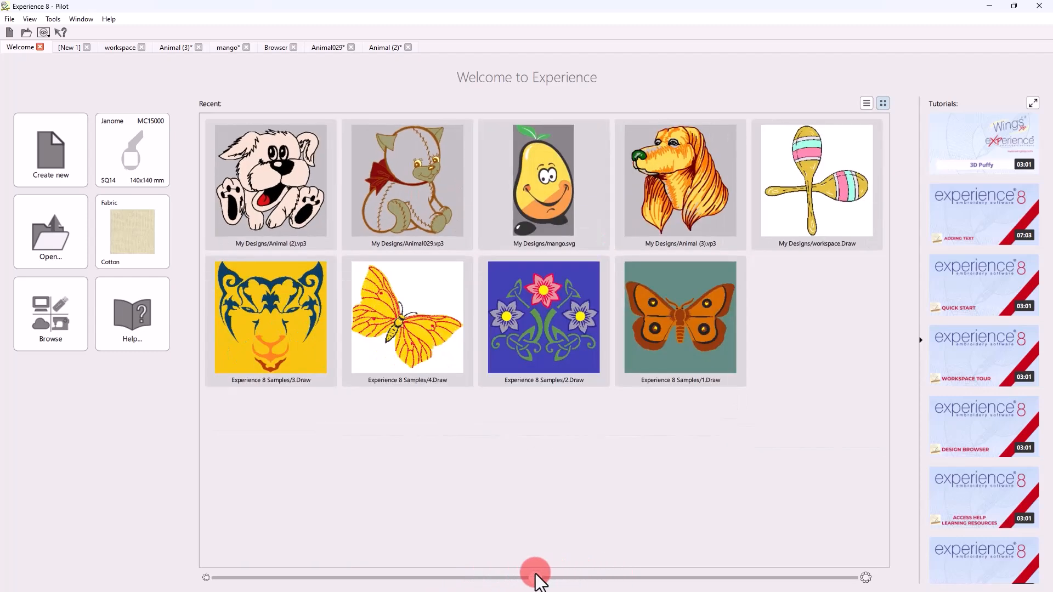
# - Show recent designs as a list, then as thumbnails again
pyautogui.click(866, 103)
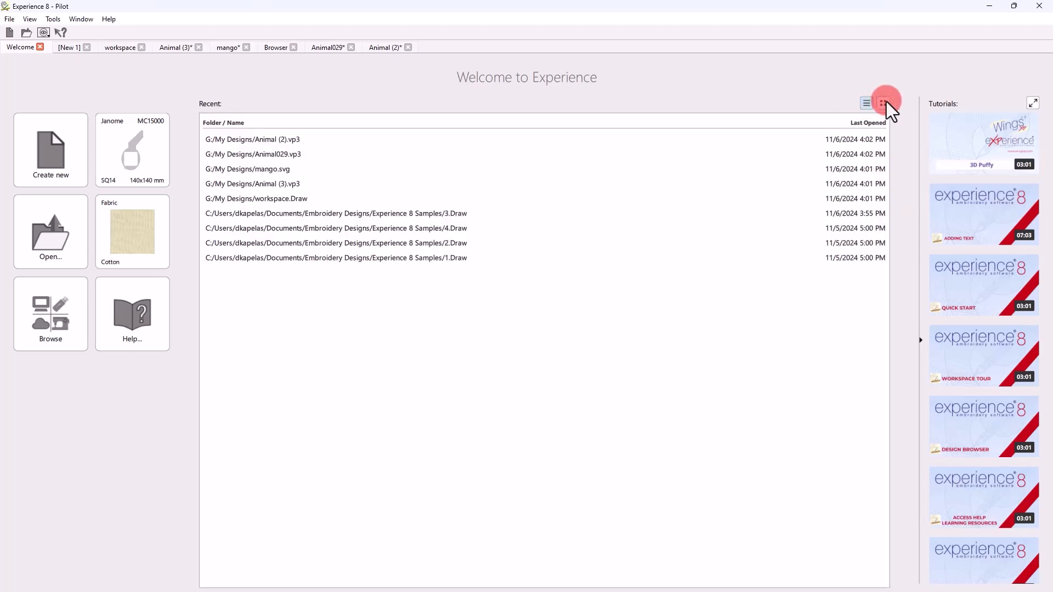
pyautogui.click(882, 103)
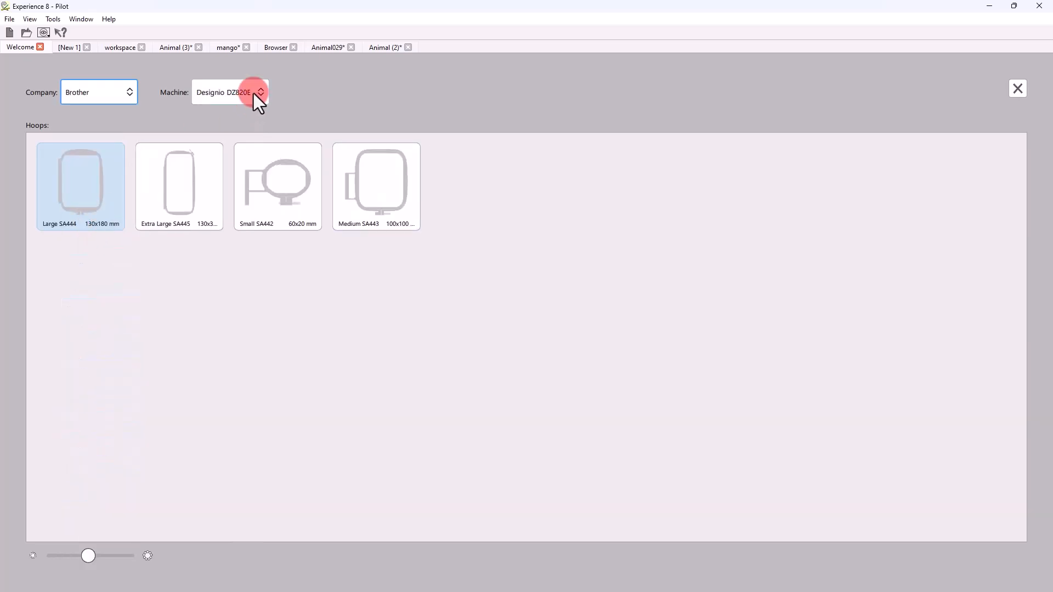
# - Choose the Brother Innovis I/Ie/6000D machine with the Square SA448 hoop and close the hoop choices
pyautogui.click(261, 92)
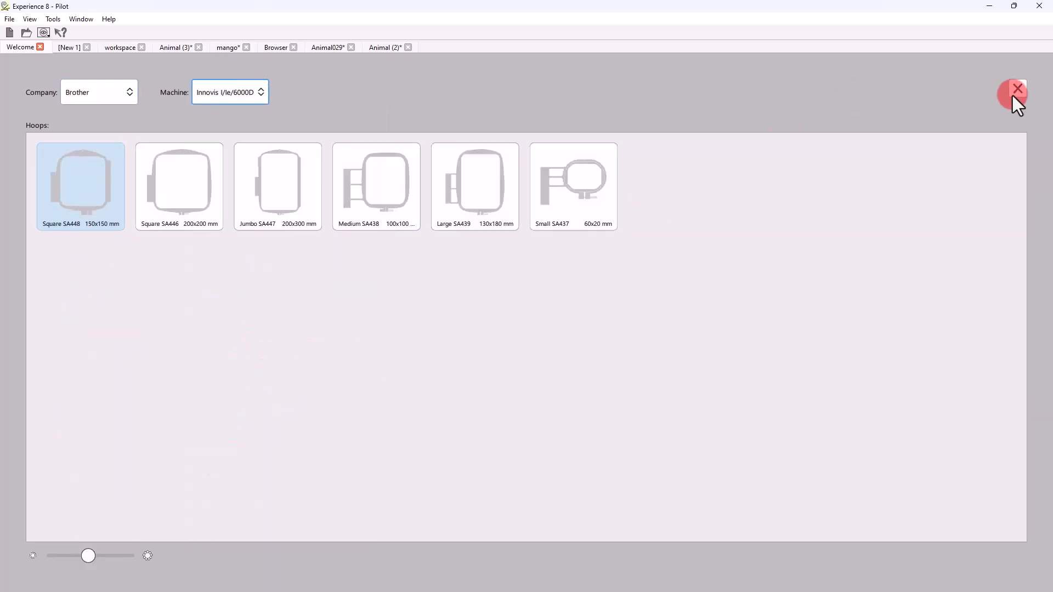
pyautogui.click(1017, 88)
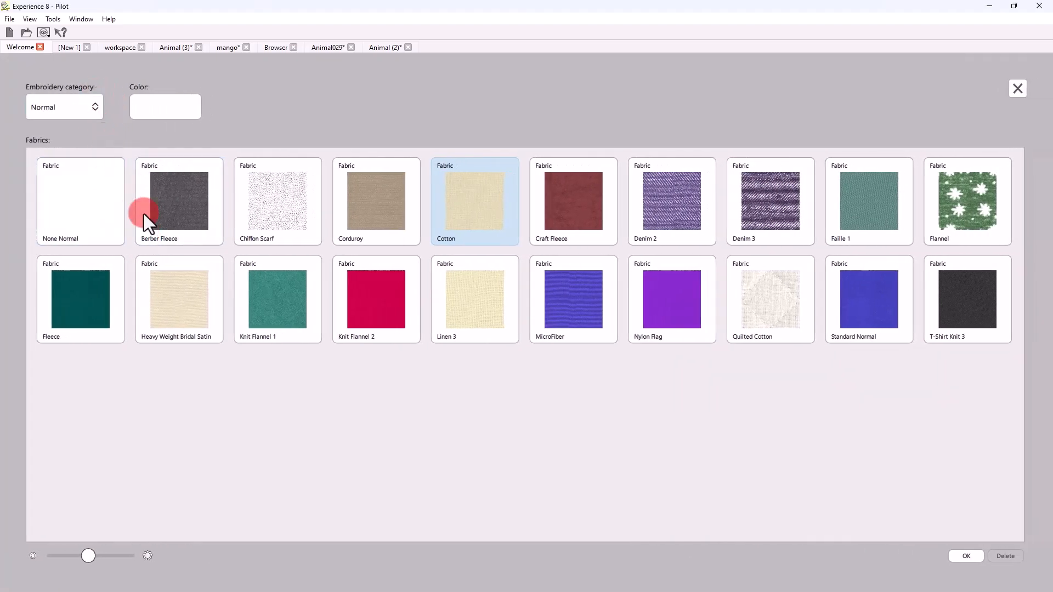
# - Keep the Normal category and confirm Faille 1 as the default fabric
pyautogui.click(64, 106)
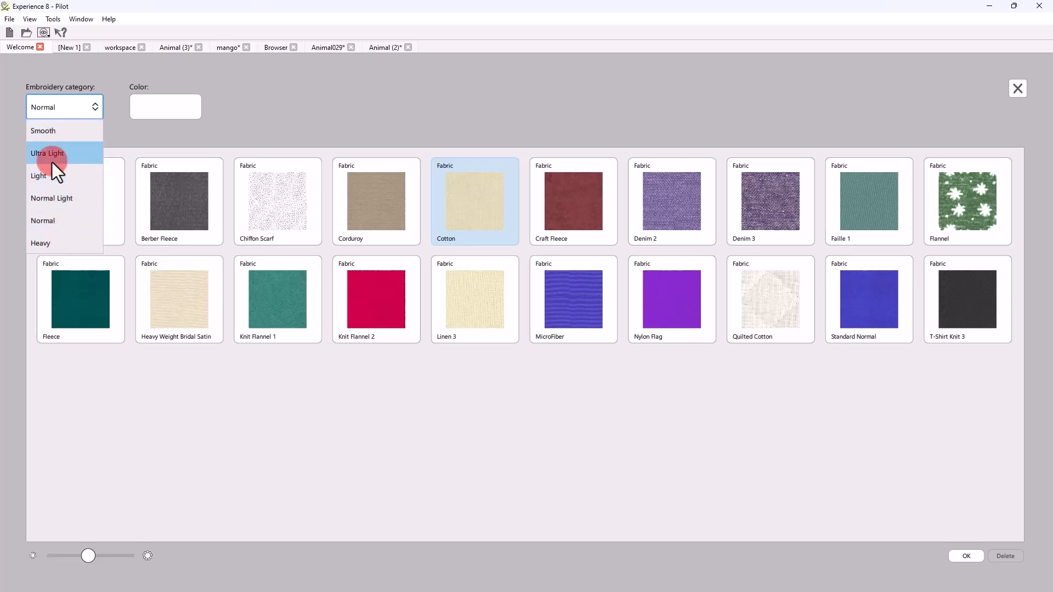
pyautogui.moveTo(51, 221)
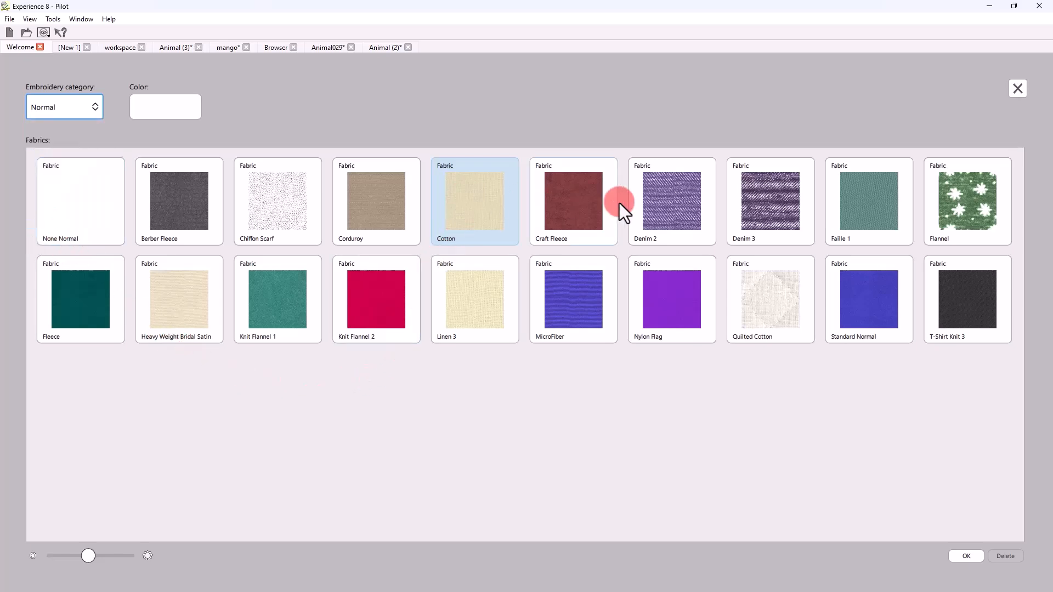
pyautogui.moveTo(879, 222)
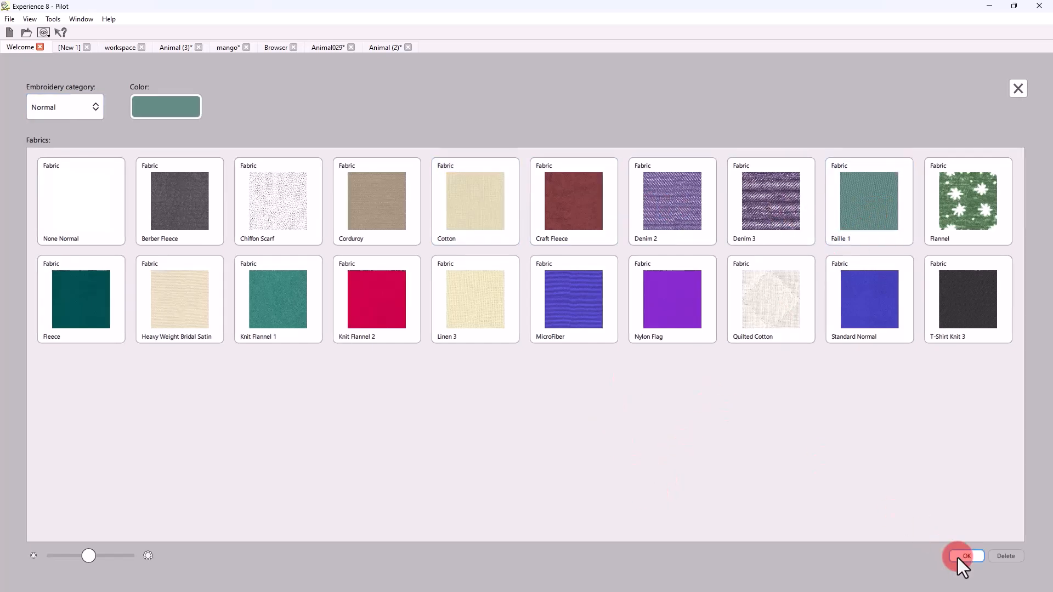
pyautogui.click(965, 556)
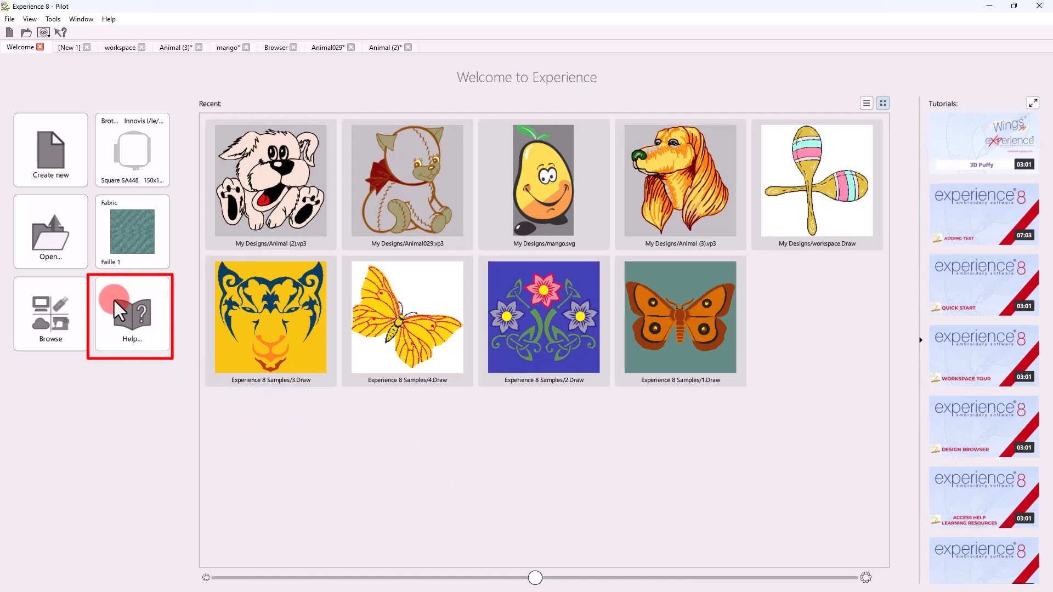
# - Browse the help guide's Getting help topic and tutorials, then switch to the mango design
pyautogui.click(131, 316)
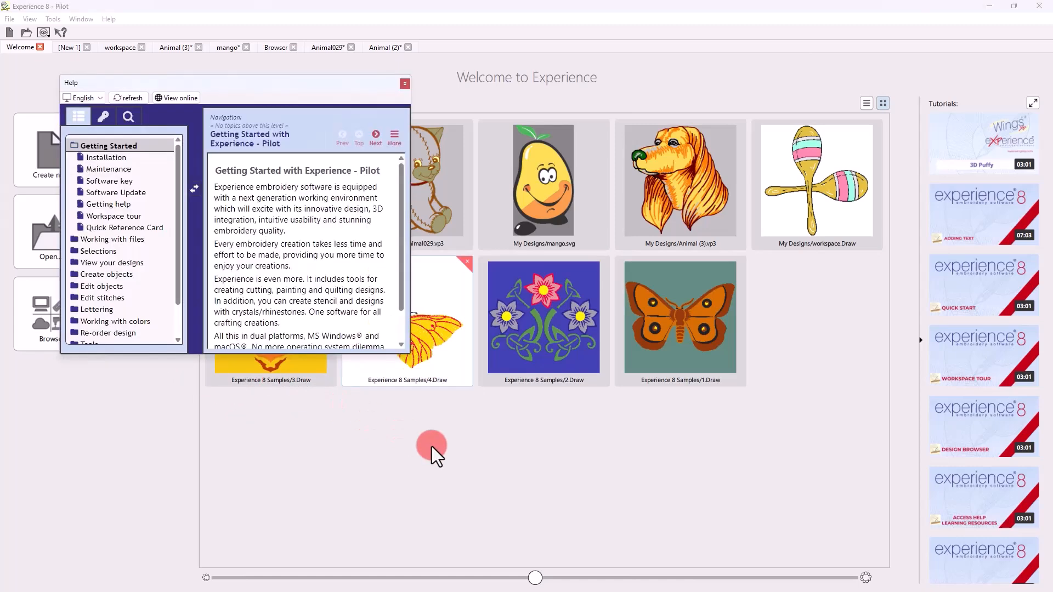
pyautogui.moveTo(139, 221)
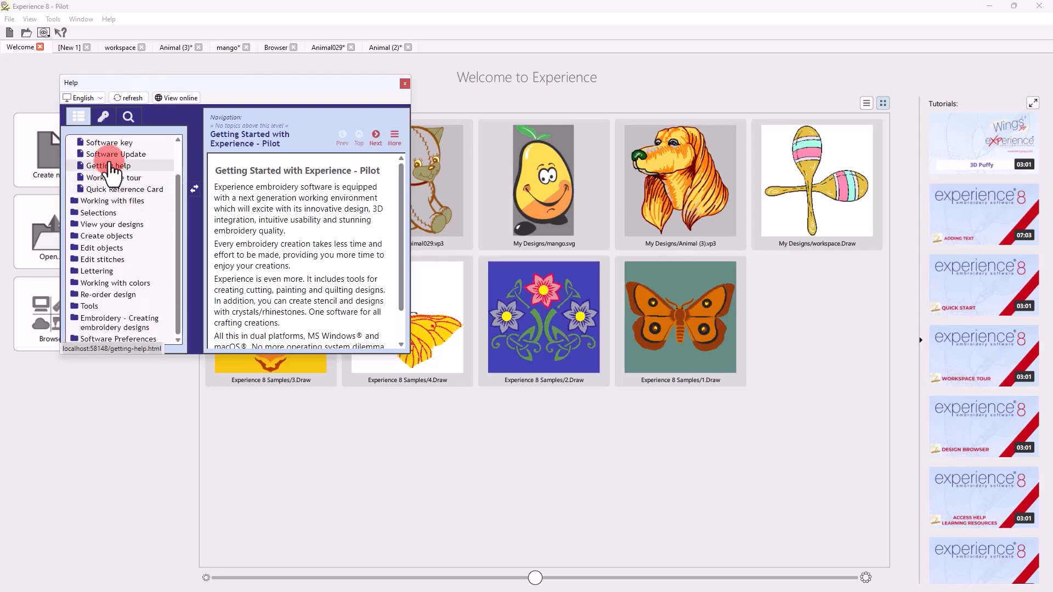
pyautogui.click(102, 236)
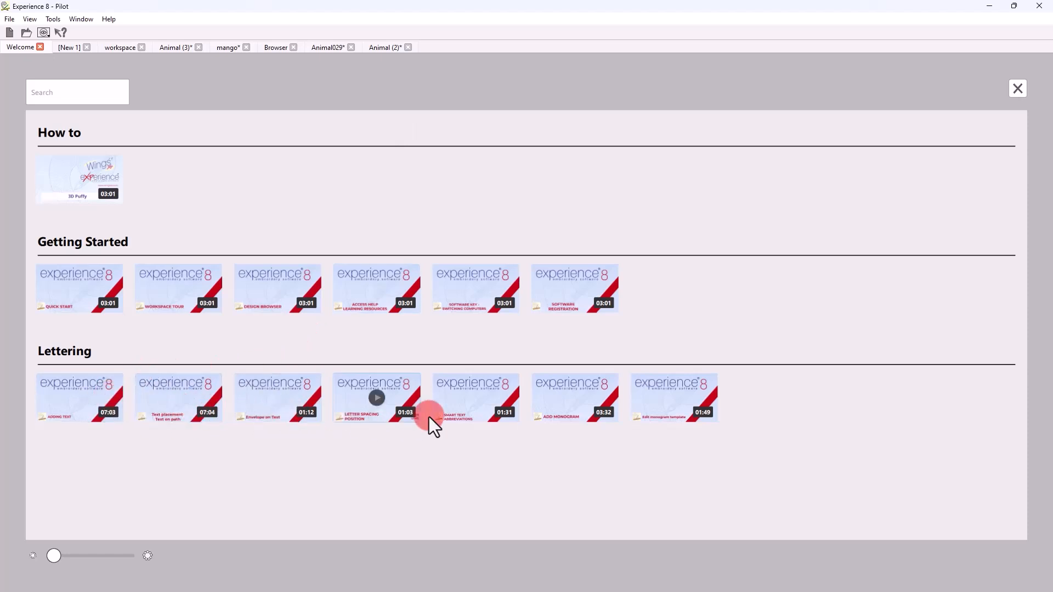
pyautogui.click(122, 47)
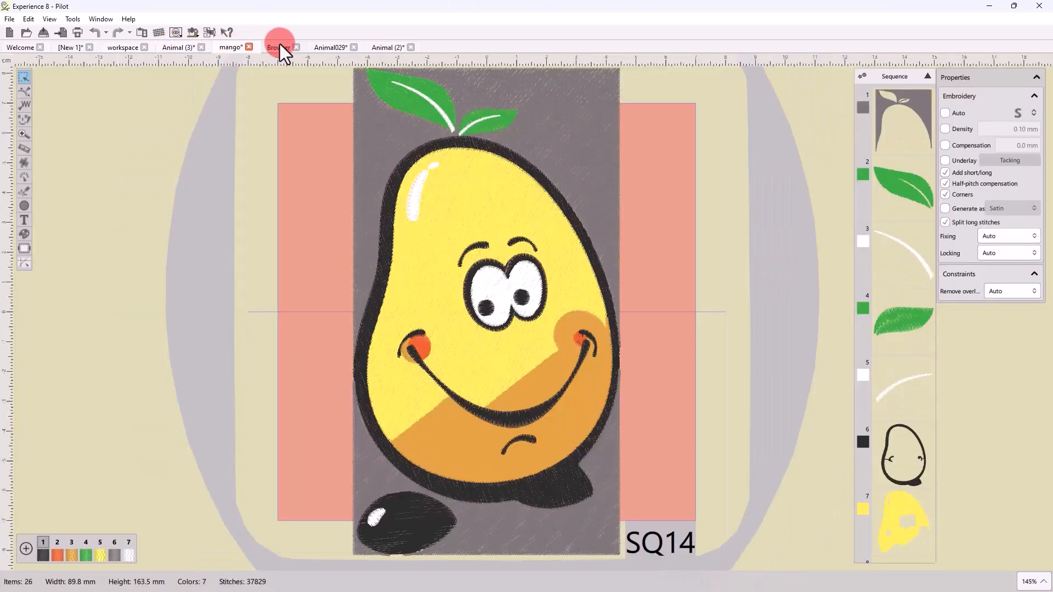
# - Switch to the maracas workspace design and show it whole with no object chosen
pyautogui.click(123, 47)
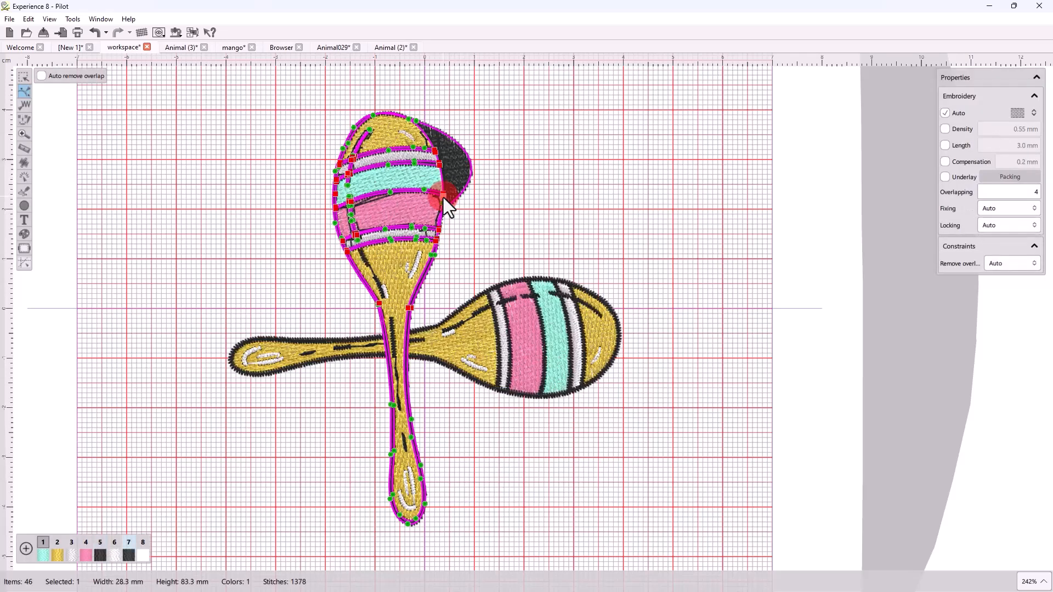
pyautogui.click(25, 104)
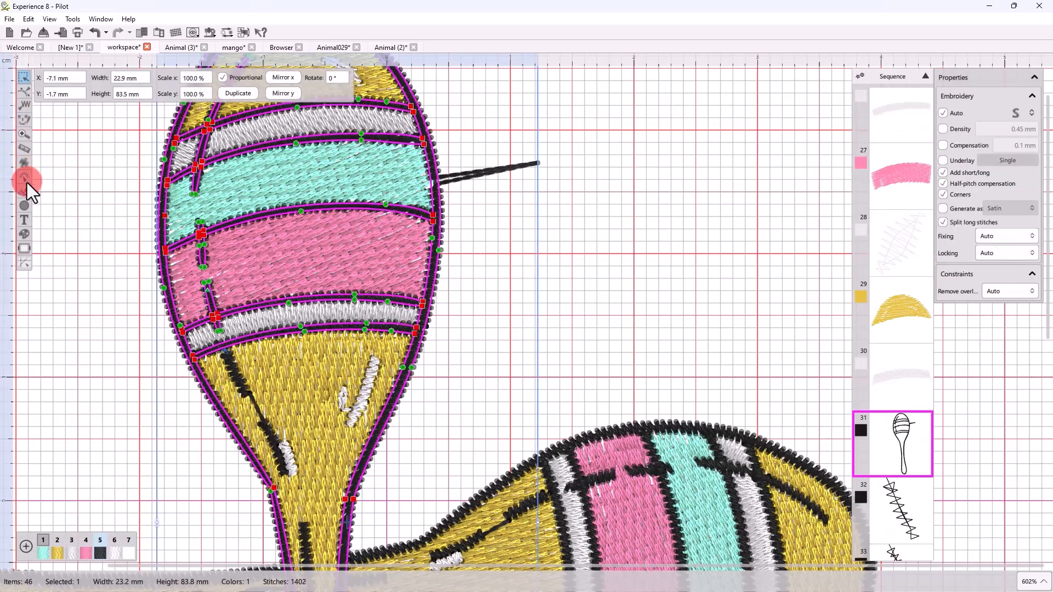
pyautogui.moveTo(23, 189)
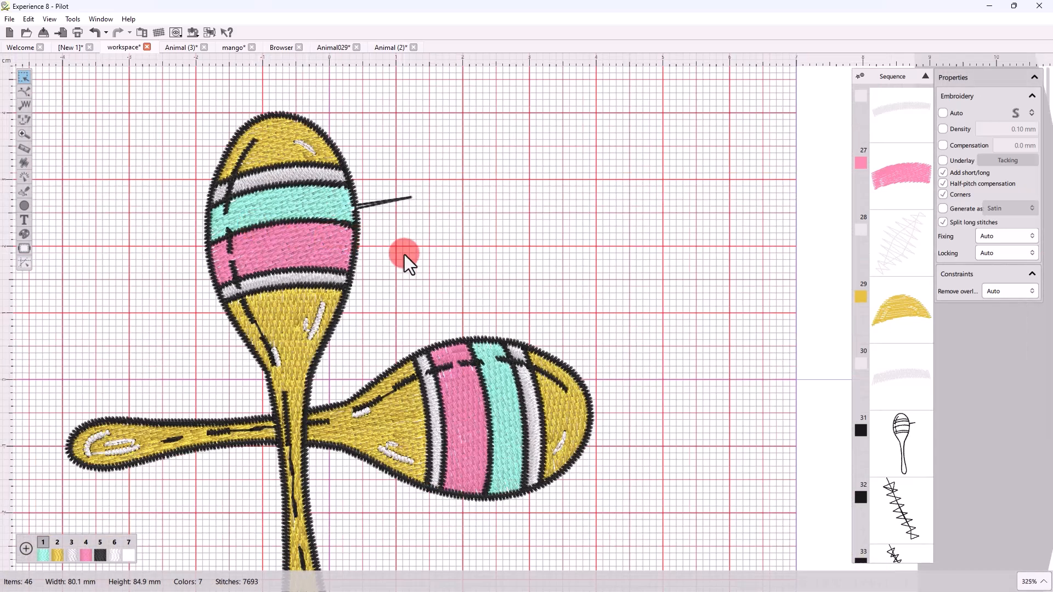
pyautogui.moveTo(421, 242)
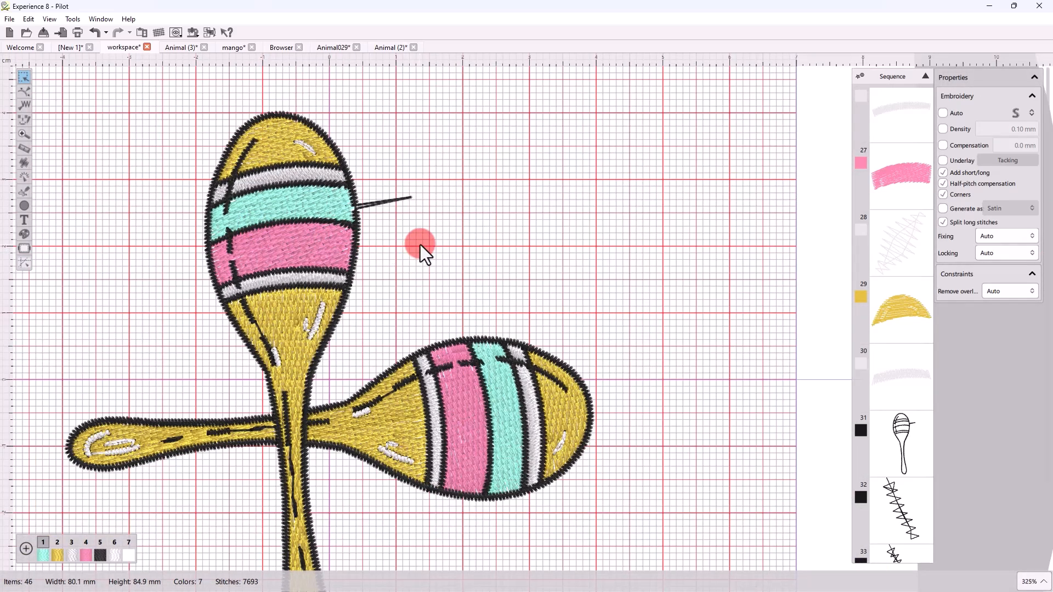
# - Pick the Reshape tool and put the maracas' cyan band into point-editing mode
pyautogui.click(23, 191)
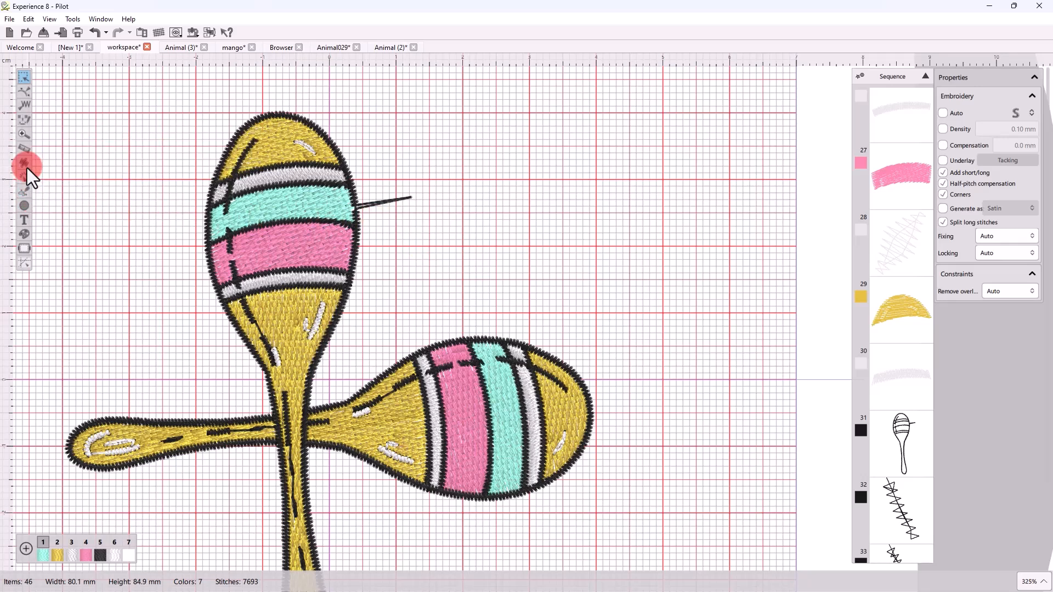
pyautogui.moveTo(26, 247)
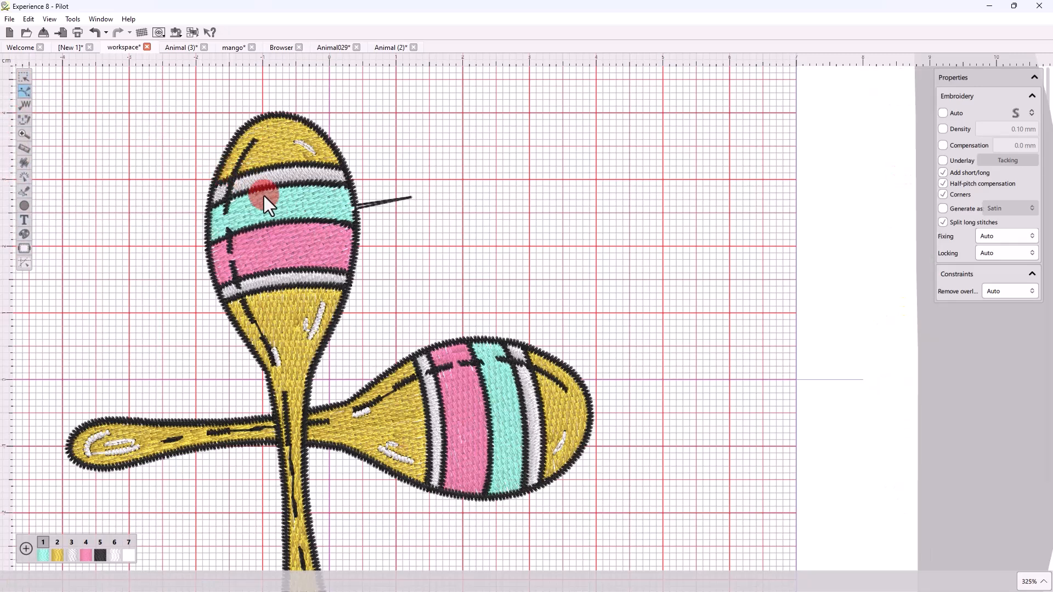
pyautogui.click(265, 202)
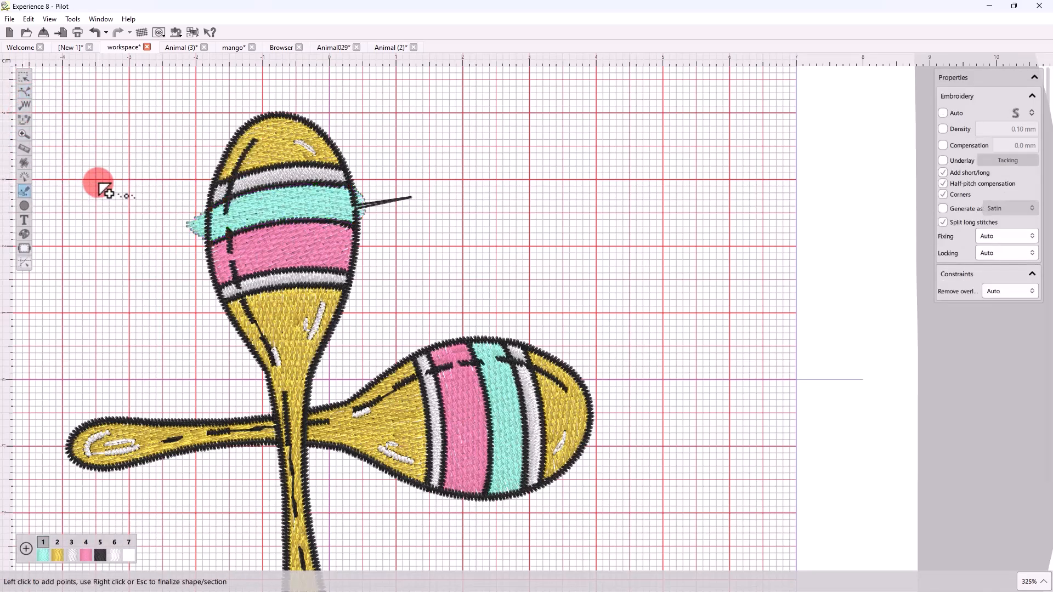
pyautogui.click(151, 205)
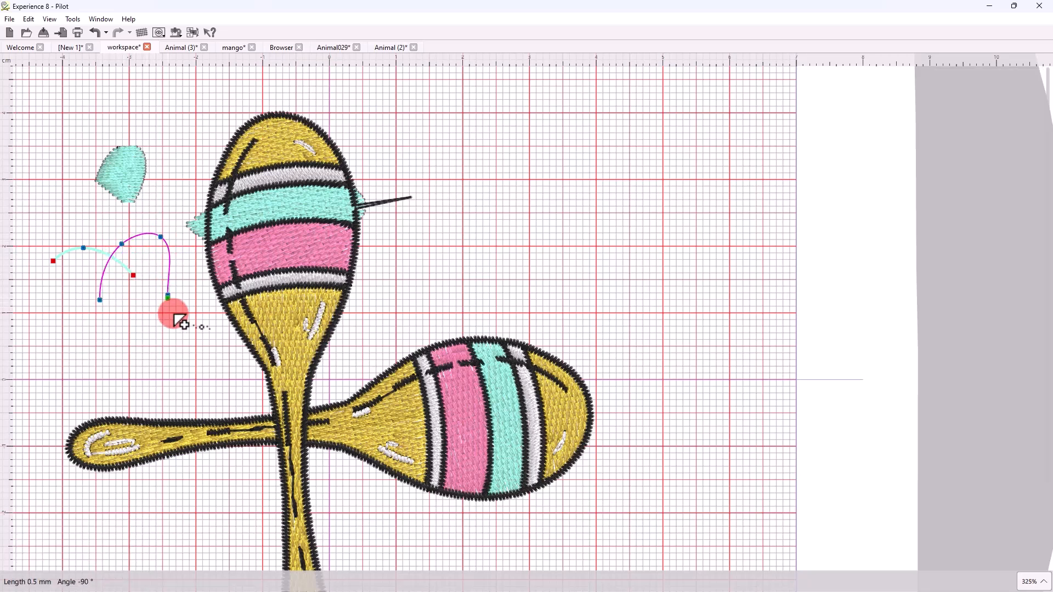
pyautogui.moveTo(168, 298); pyautogui.dragTo(115, 329)
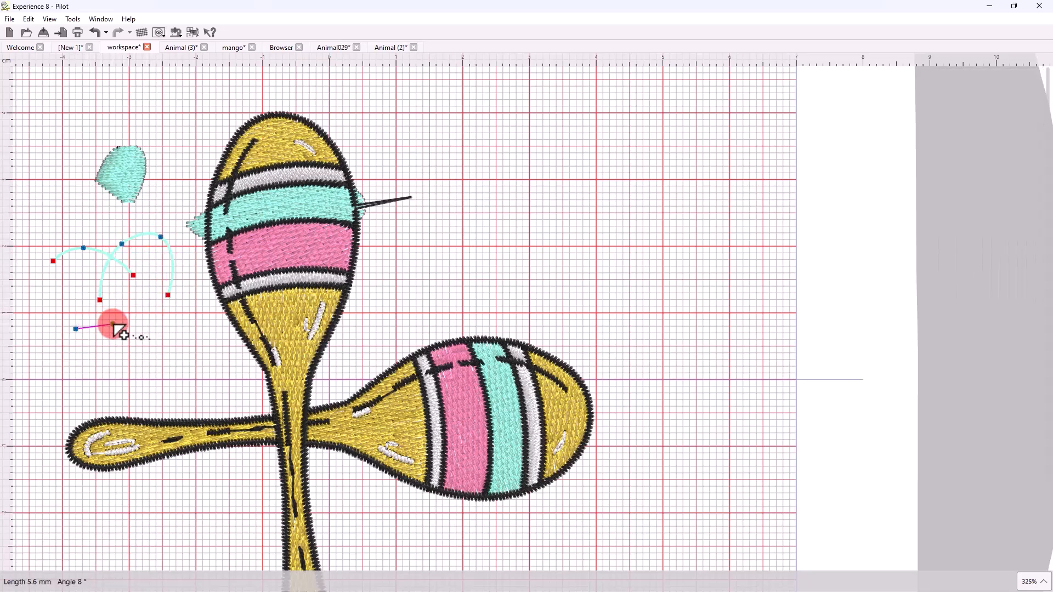
pyautogui.moveTo(111, 326); pyautogui.dragTo(94, 272)
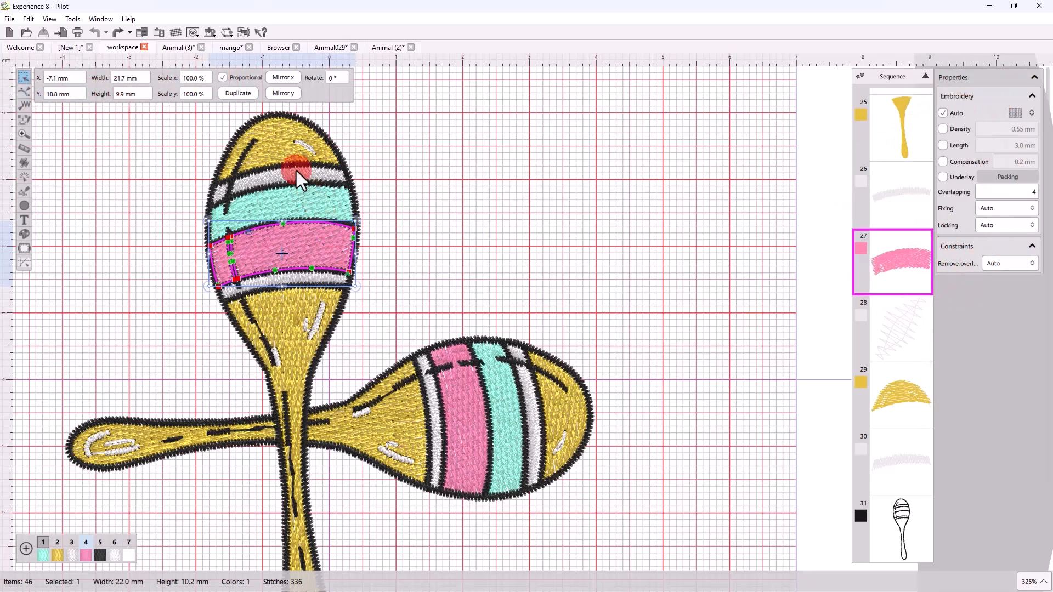
# - Select the cyan band and change its fill stitch type in the Properties panel
pyautogui.click(901, 396)
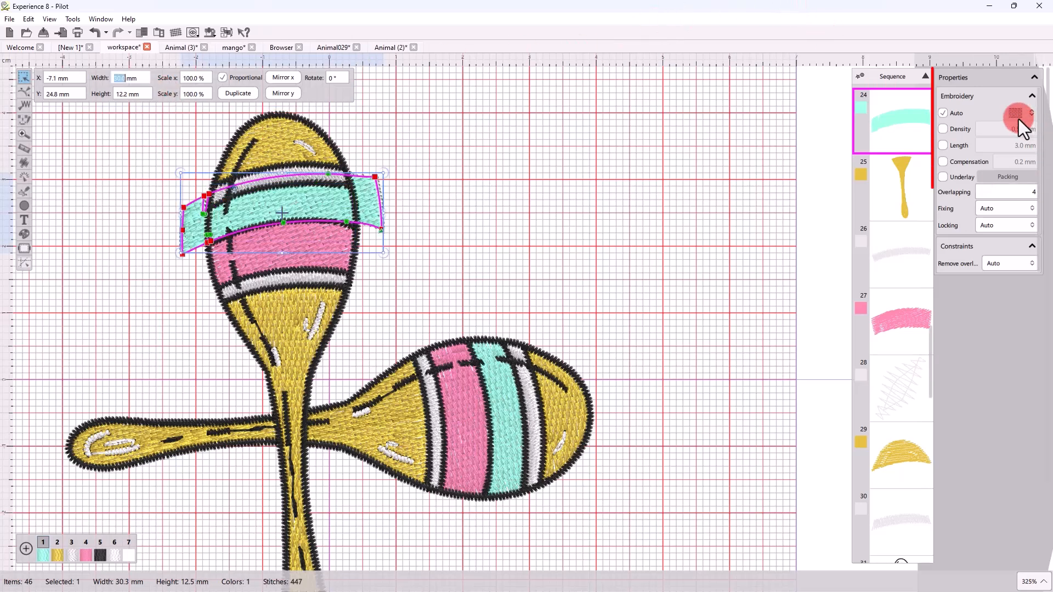
pyautogui.click(943, 113)
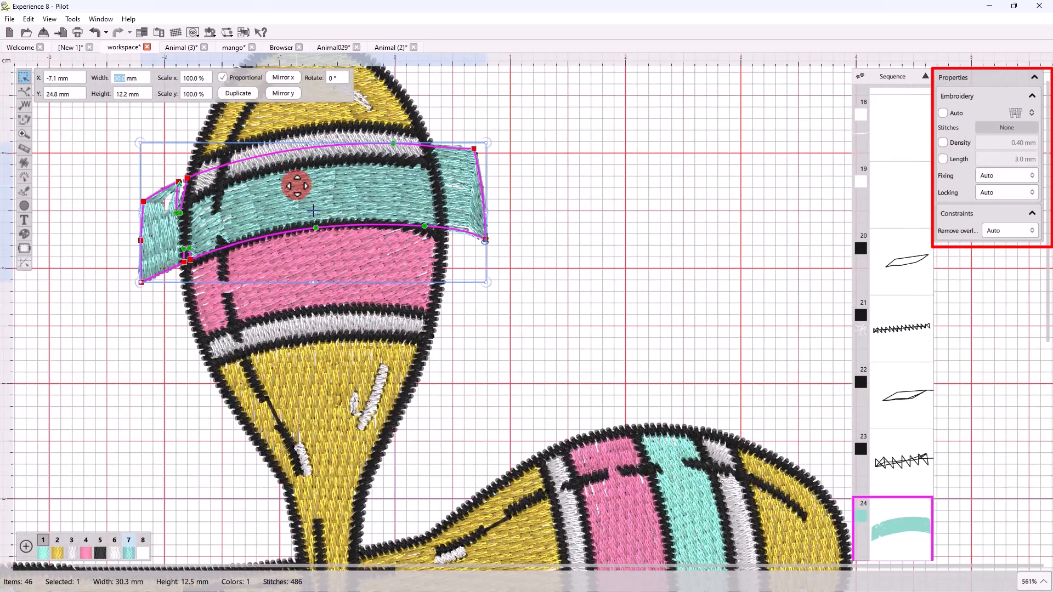
pyautogui.click(86, 551)
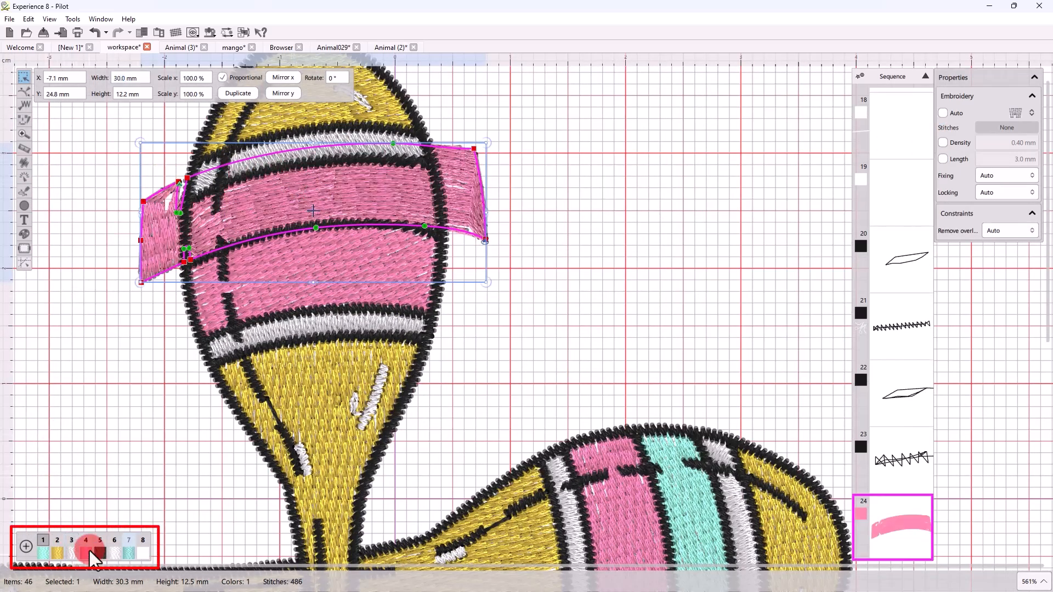
pyautogui.click(98, 551)
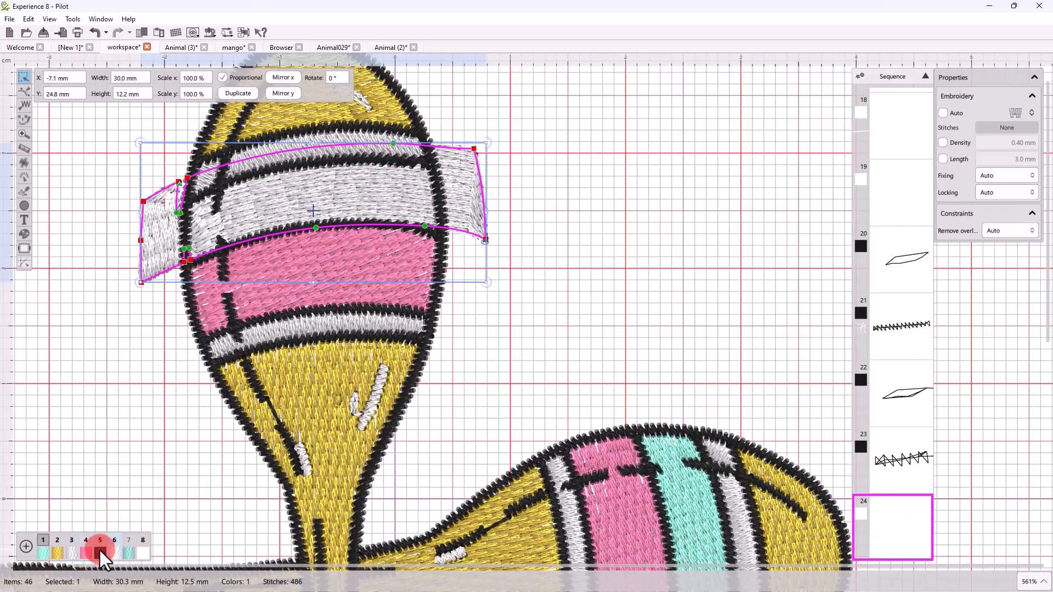
pyautogui.click(127, 551)
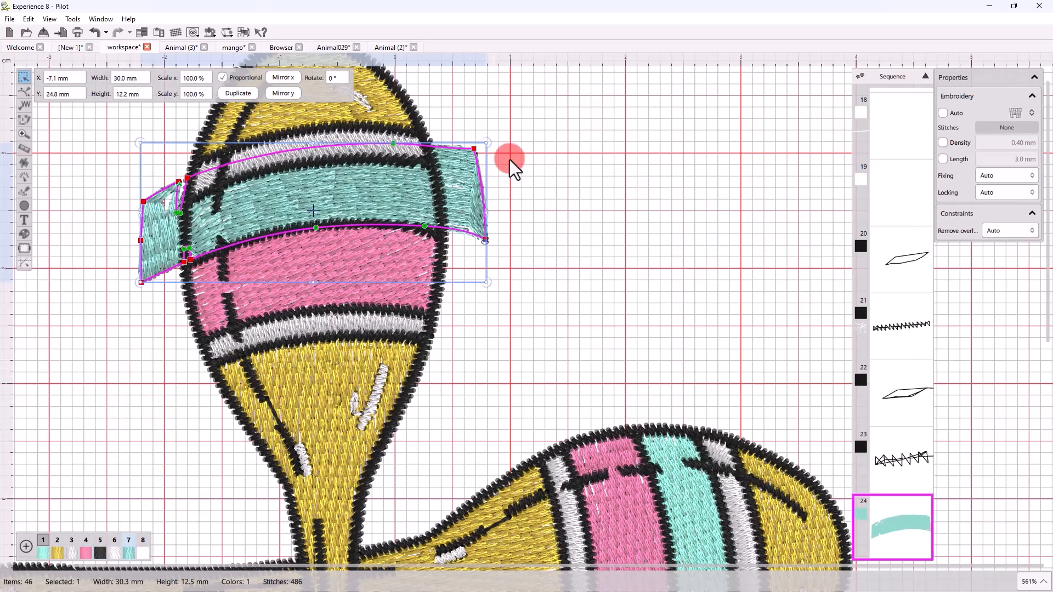
pyautogui.moveTo(512, 161); pyautogui.dragTo(503, 173)
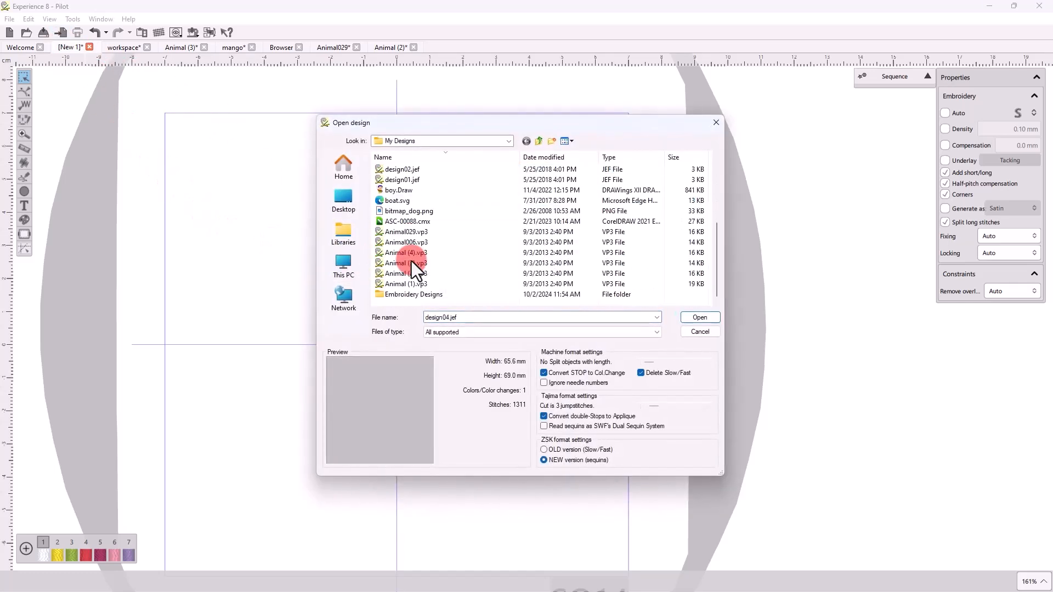
# - Load the floral ASC-00088.cmx design file into the New 1 document
pyautogui.click(407, 220)
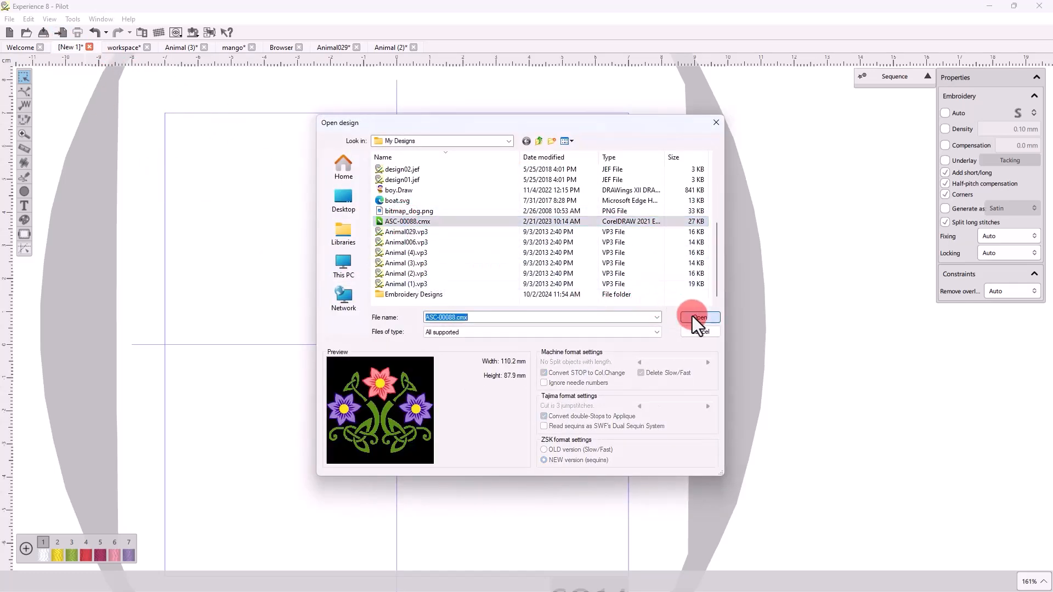
pyautogui.click(698, 317)
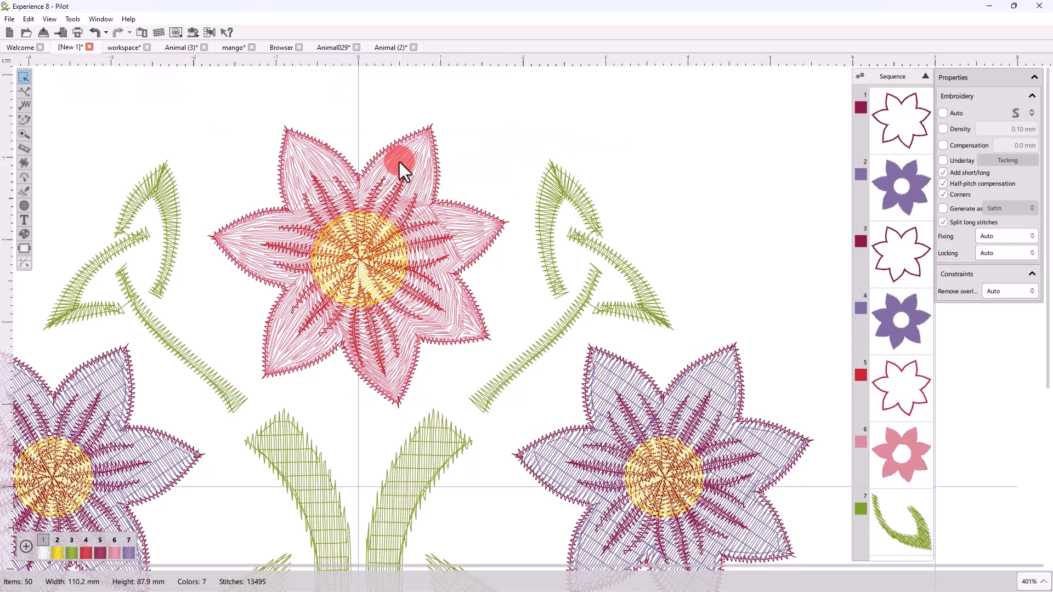
# - Draw a pink six-pointed star shape to the right of the top pink flower
pyautogui.click(401, 161)
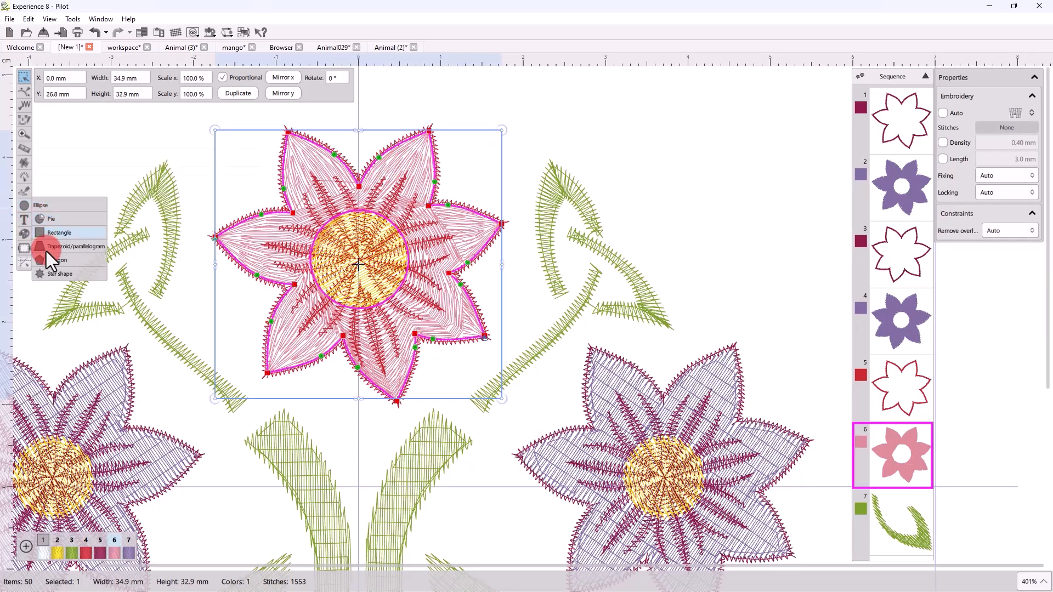
pyautogui.click(61, 273)
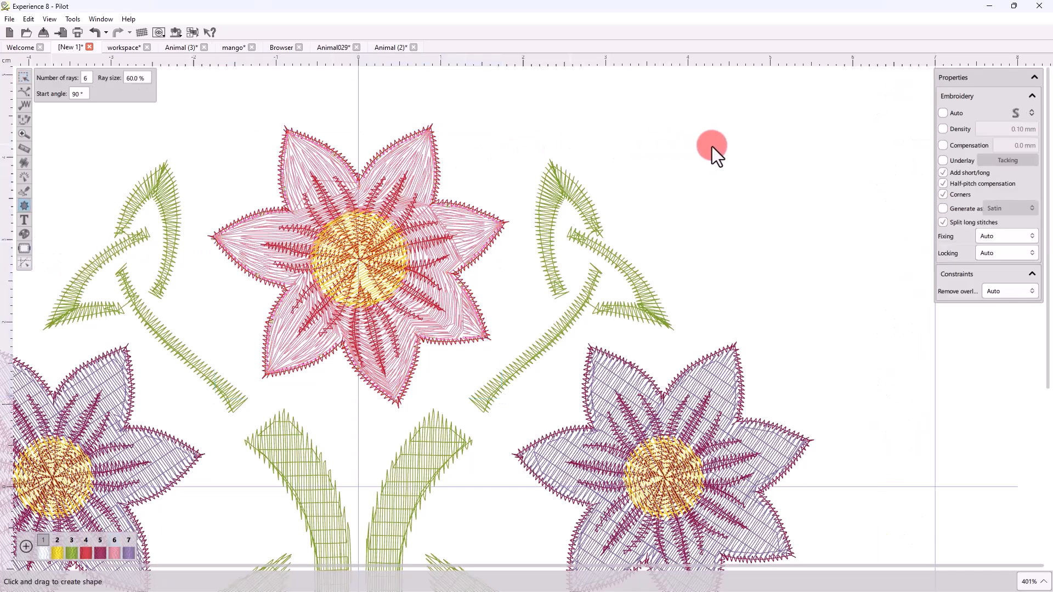
pyautogui.moveTo(712, 146); pyautogui.dragTo(813, 268)
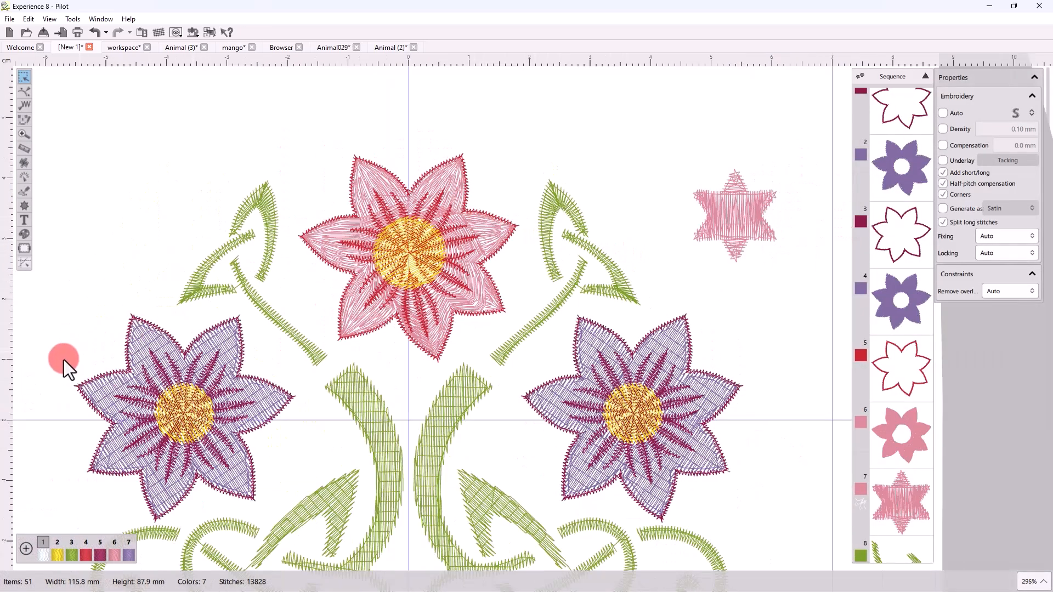
pyautogui.moveTo(758, 205)
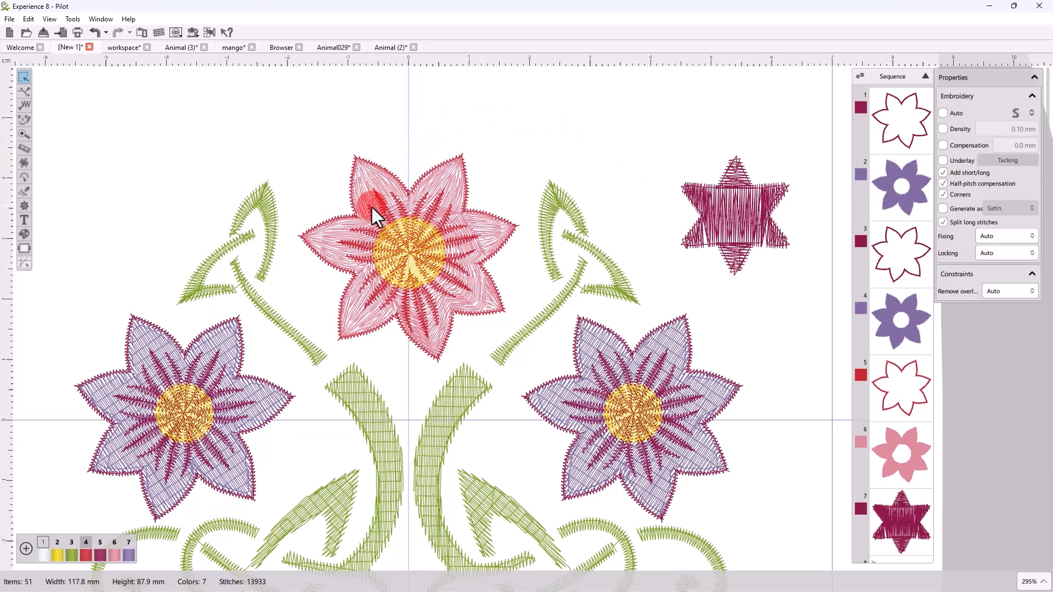
# - Show the hoop placement options from the toolbar
pyautogui.click(193, 31)
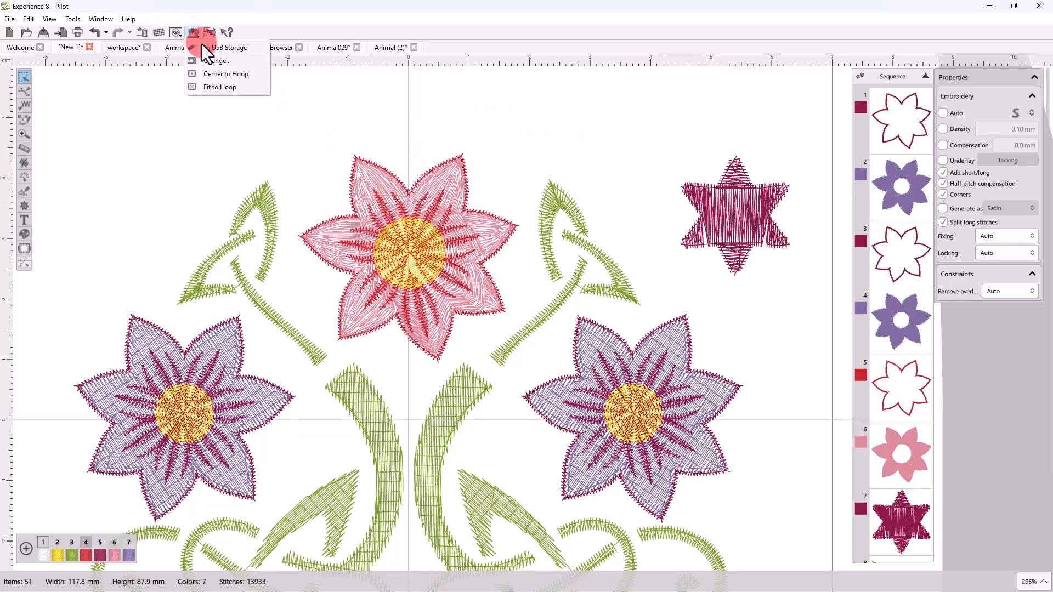